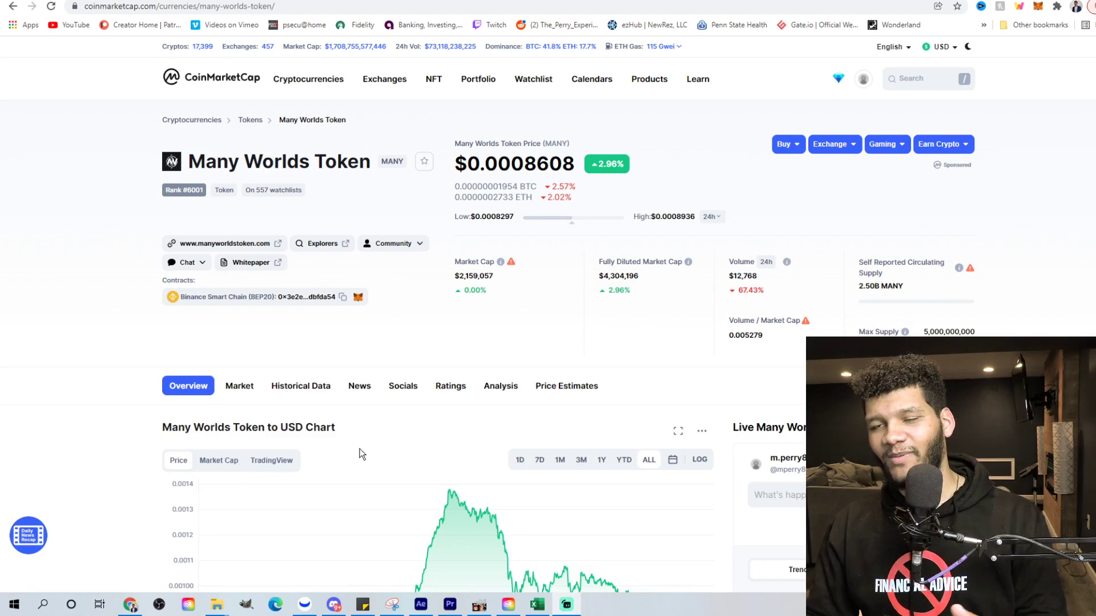
mouse_move(90, 327)
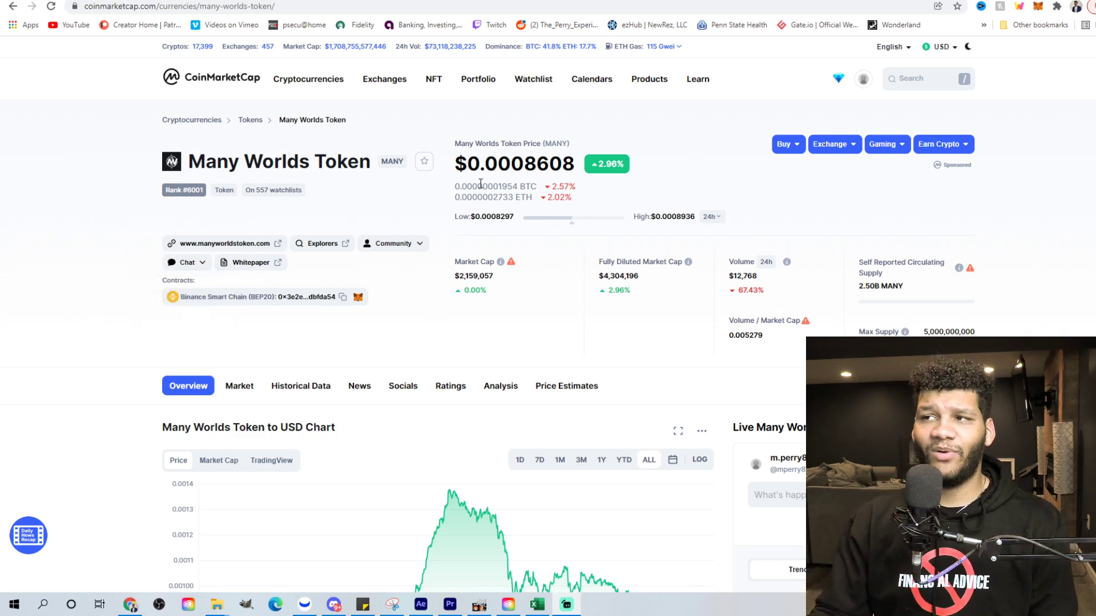
mouse_move(529, 173)
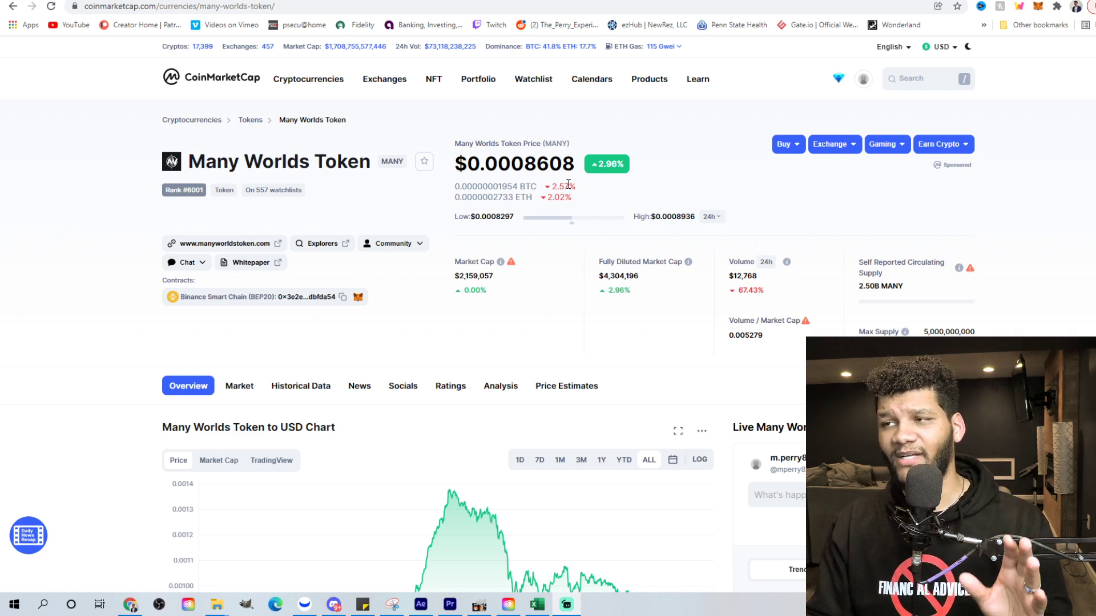
mouse_move(489, 238)
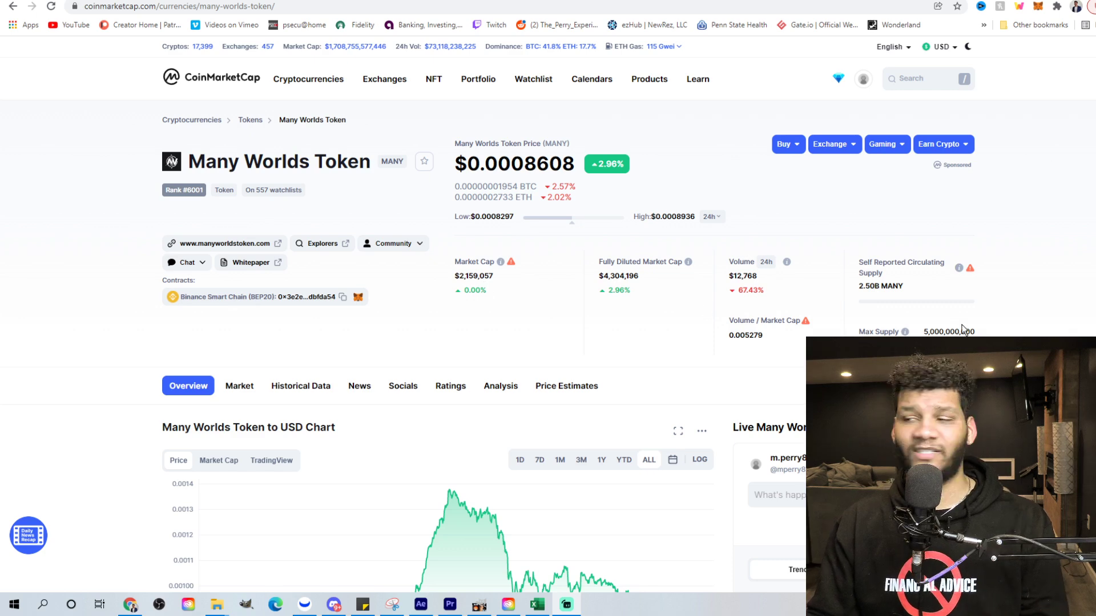
Scroll the BscScan Many Worlds token page to review supply, 886 holders and transfers.
scroll("down", 3)
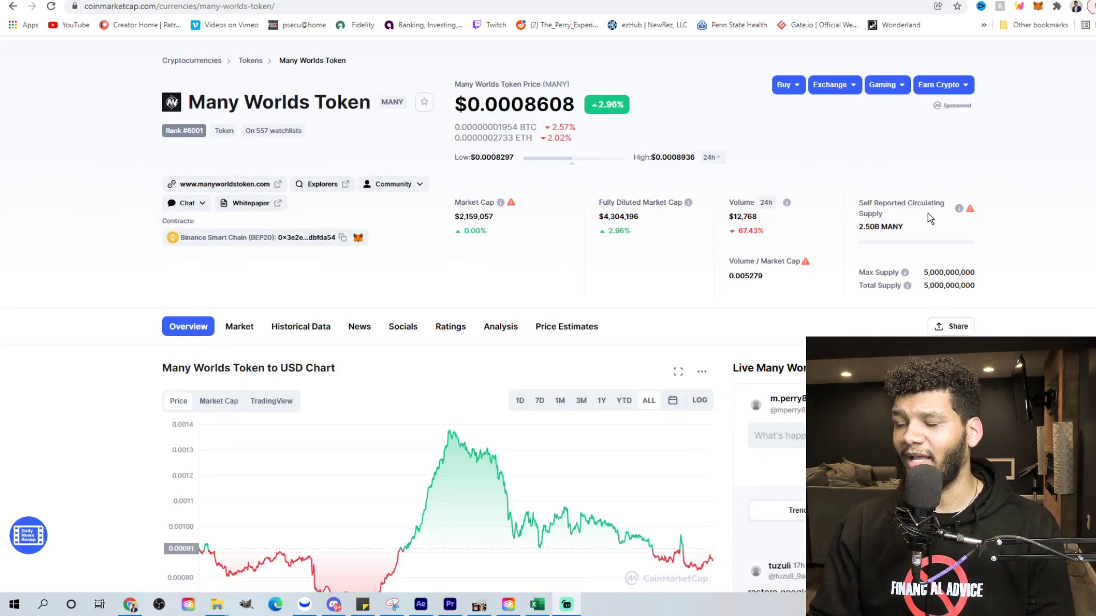
mouse_move(878, 227)
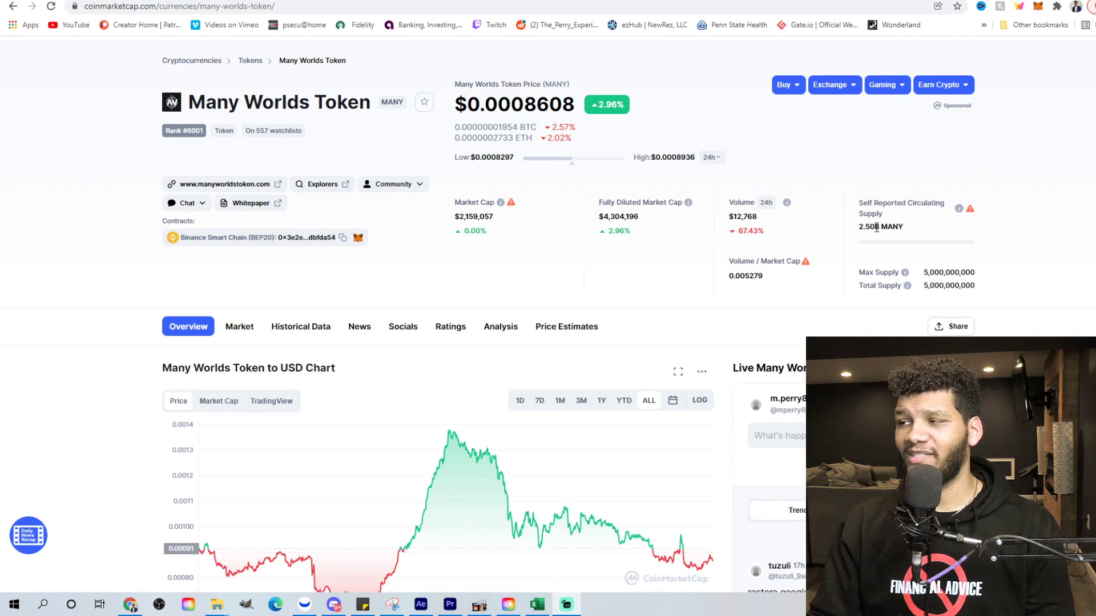
mouse_move(879, 240)
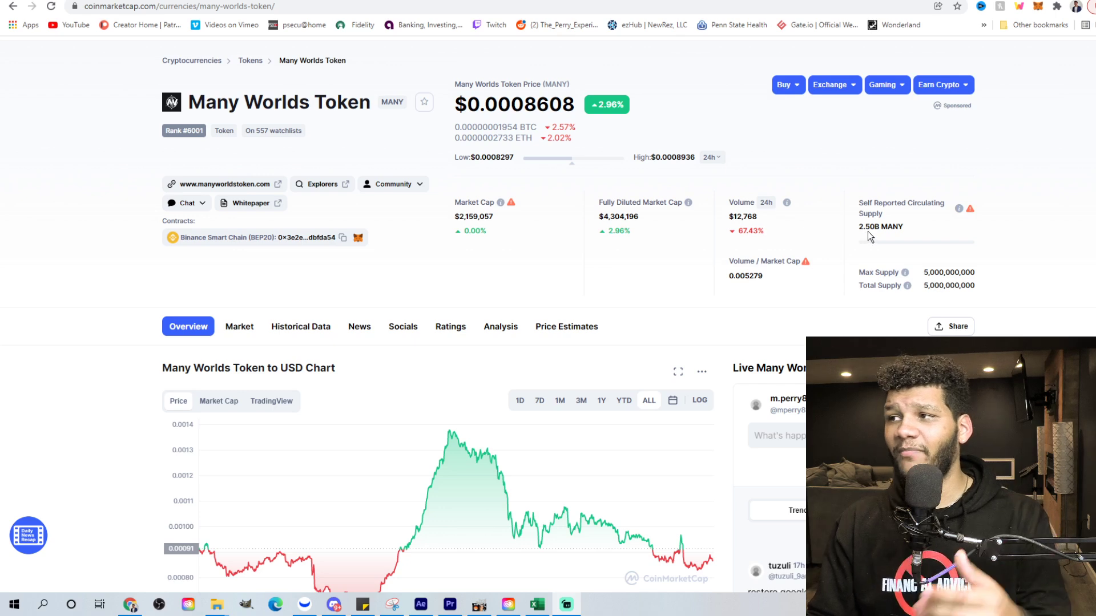
mouse_move(502, 250)
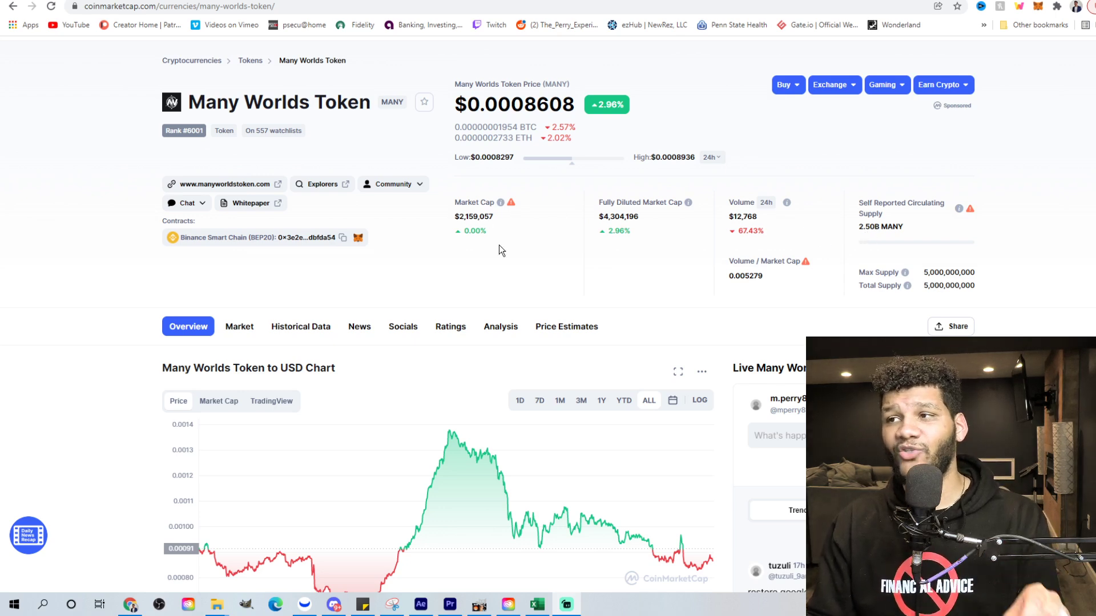
mouse_move(596, 245)
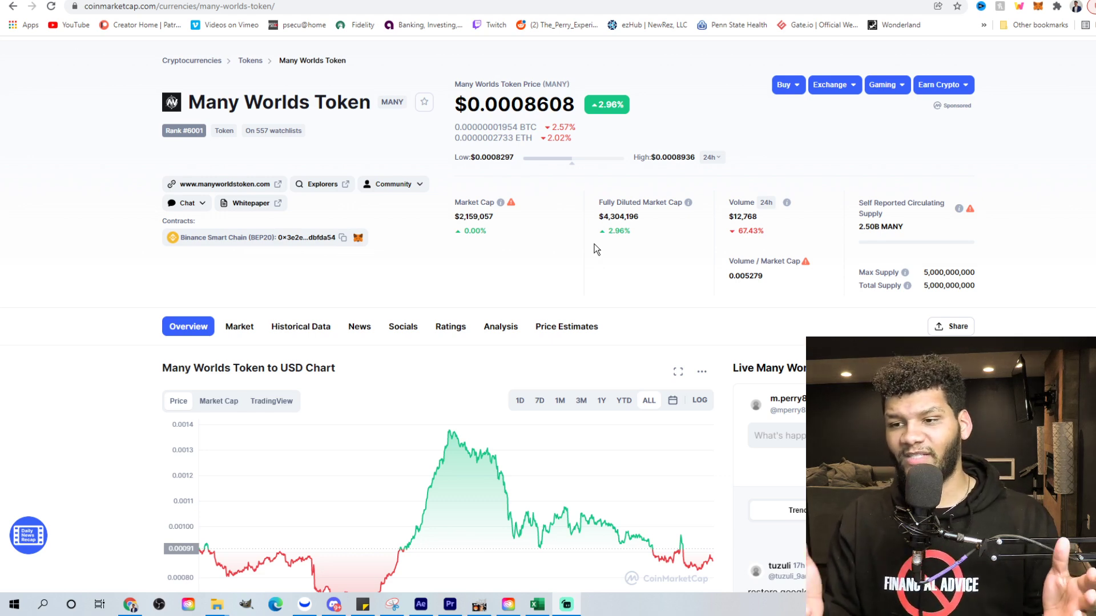
mouse_move(208, 555)
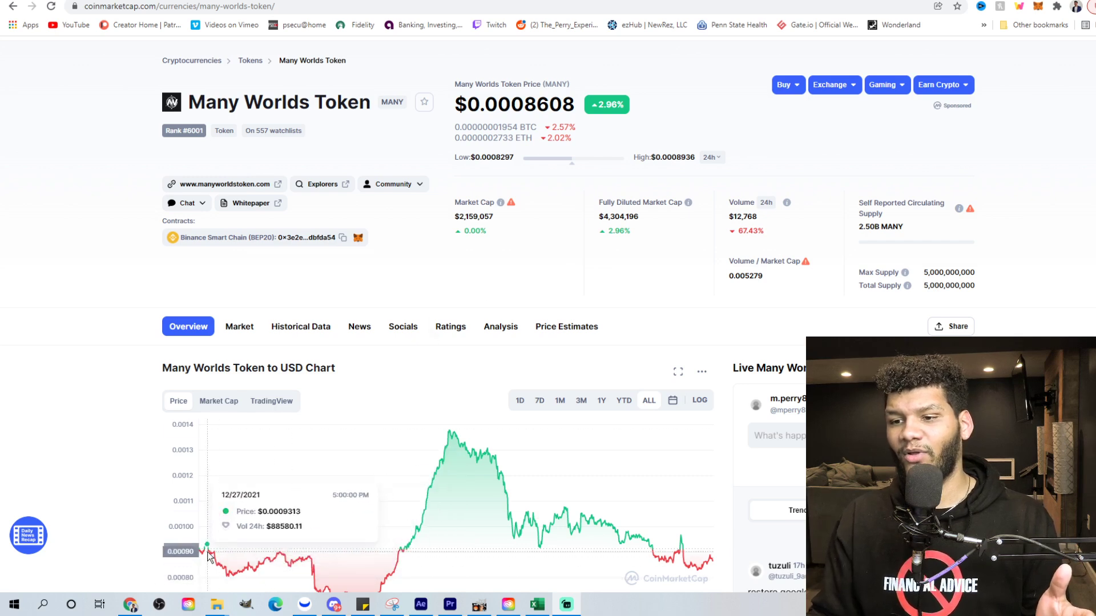
mouse_move(204, 548)
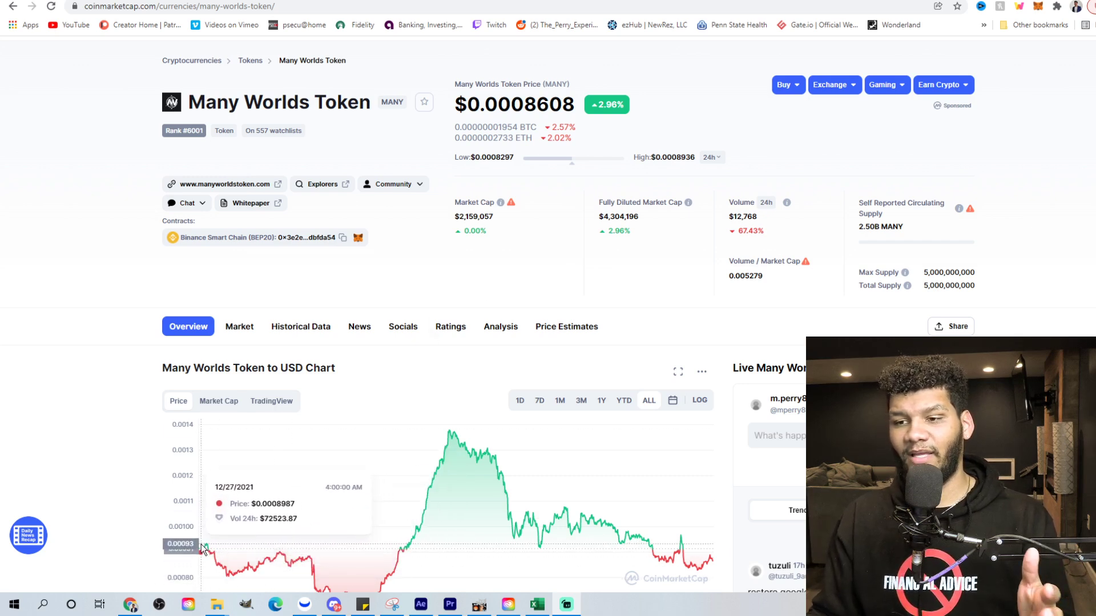
mouse_move(506, 468)
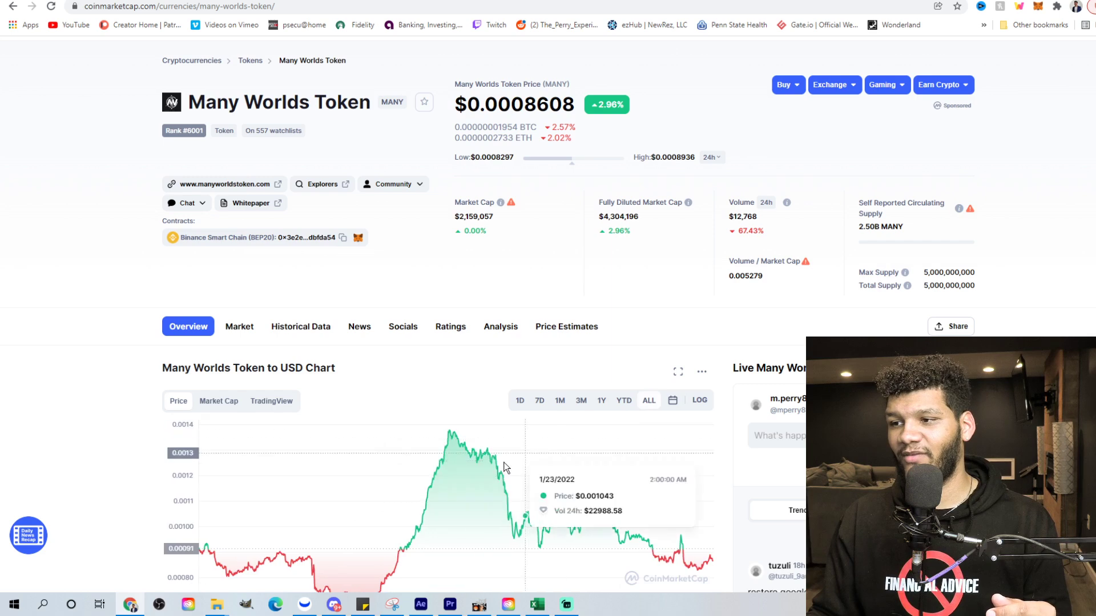
mouse_move(205, 548)
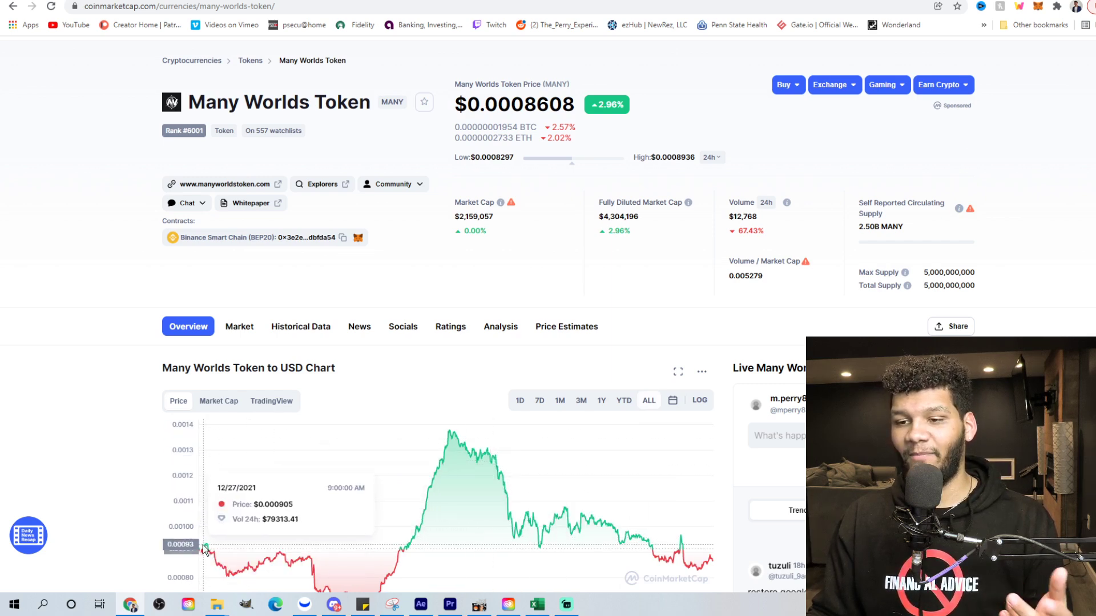
mouse_move(429, 560)
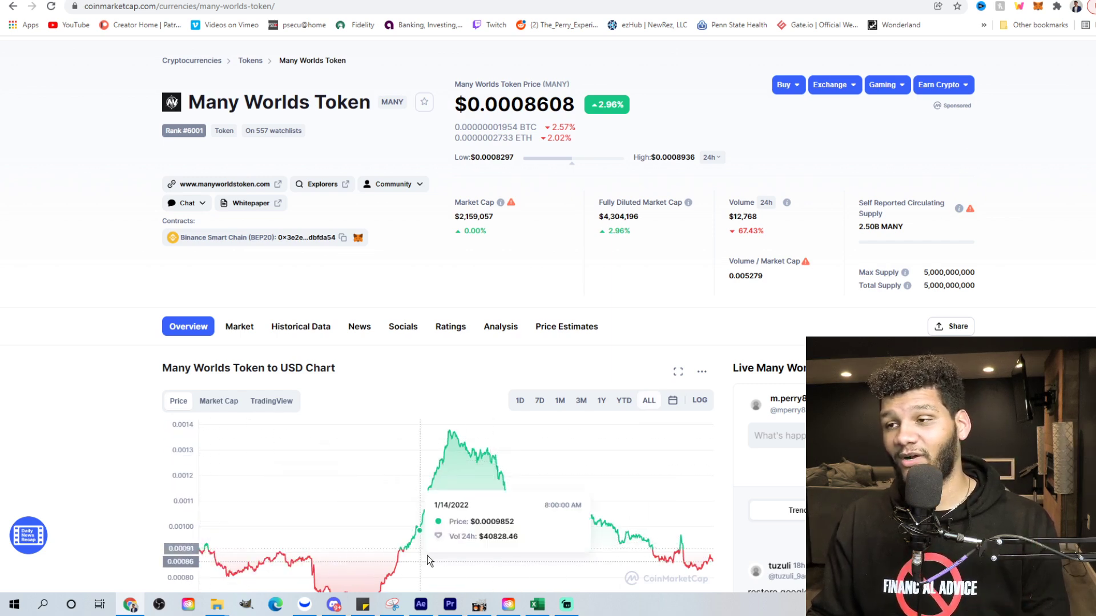
mouse_move(311, 511)
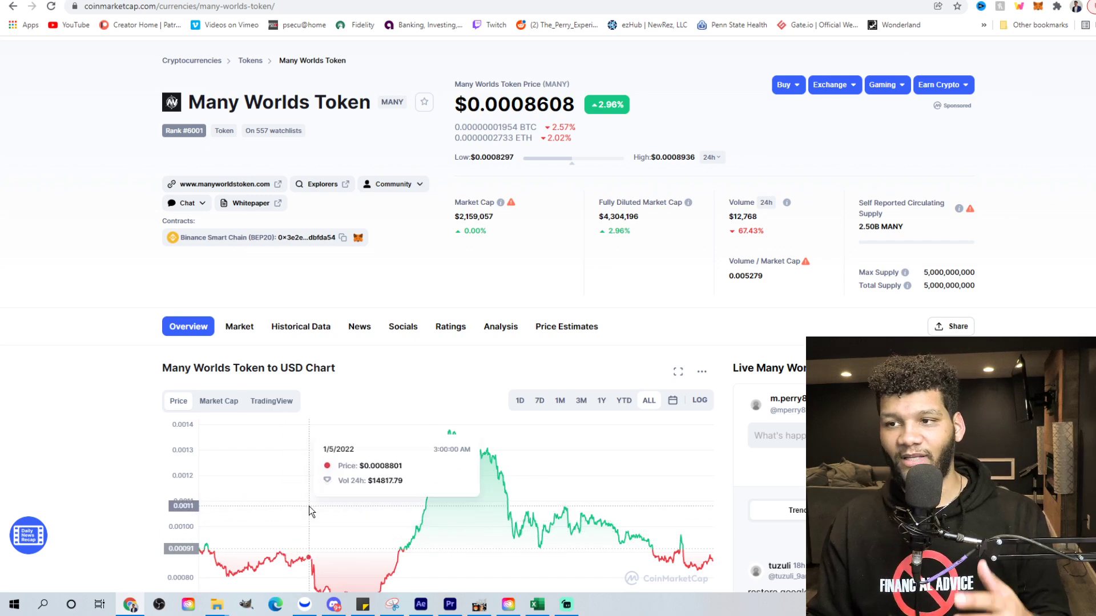
mouse_move(449, 437)
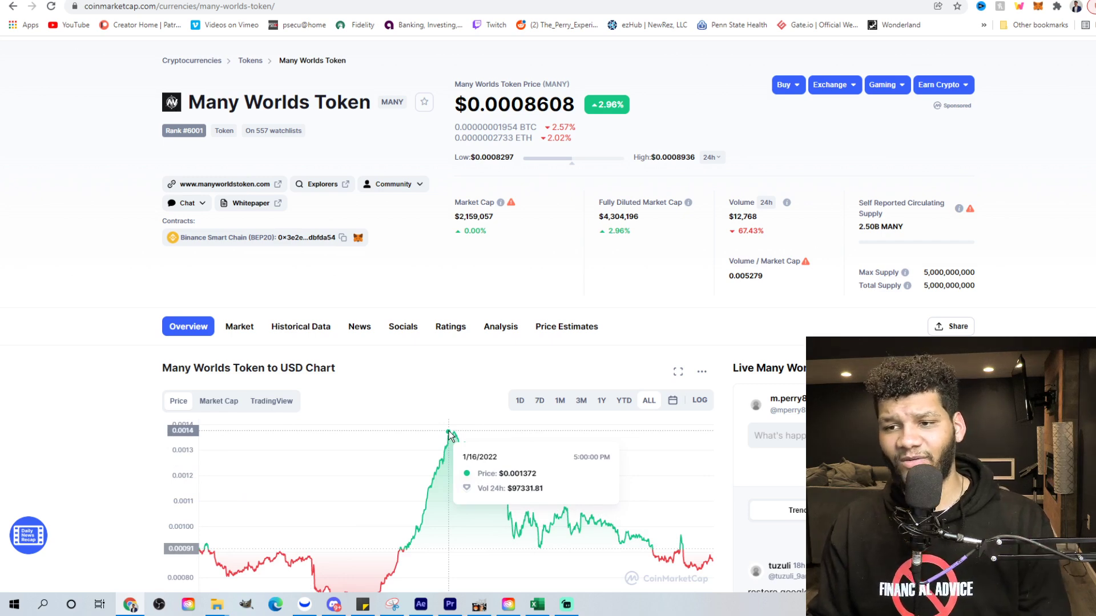
mouse_move(695, 573)
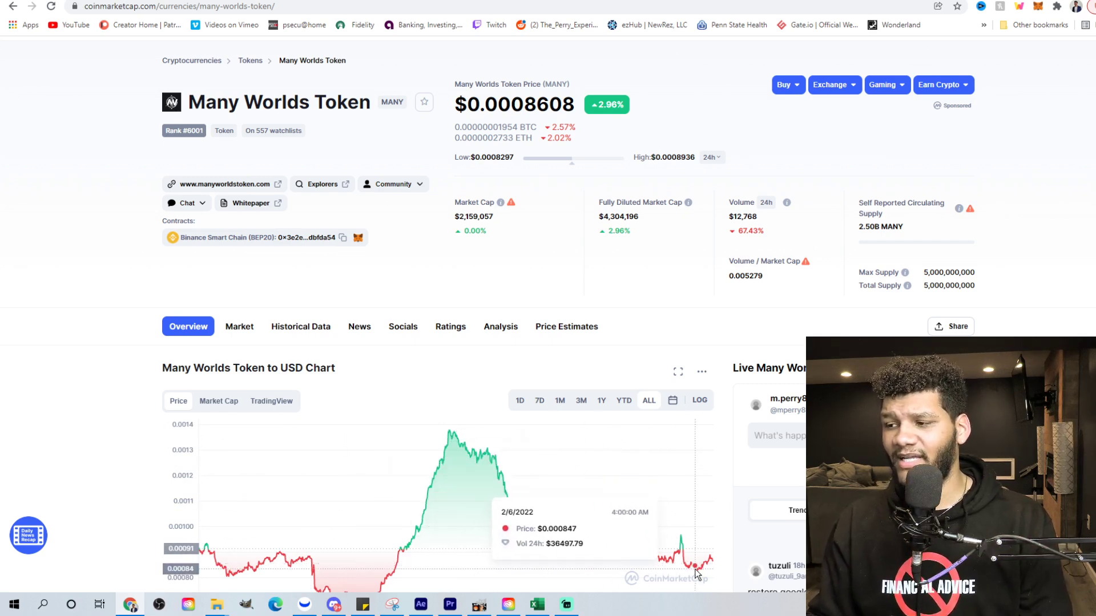
mouse_move(701, 563)
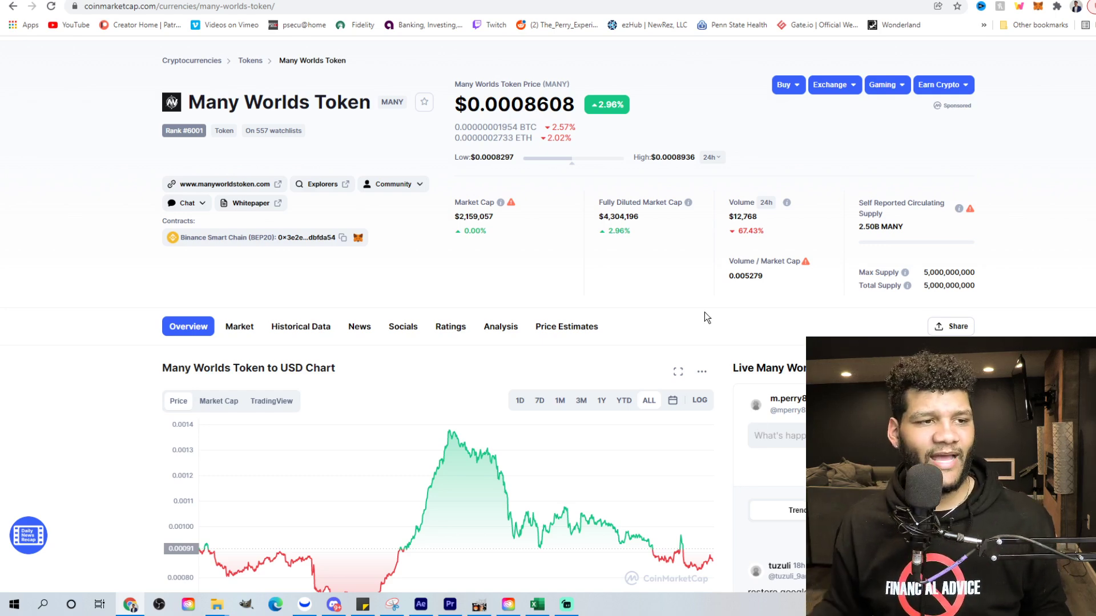
scroll("down", 3)
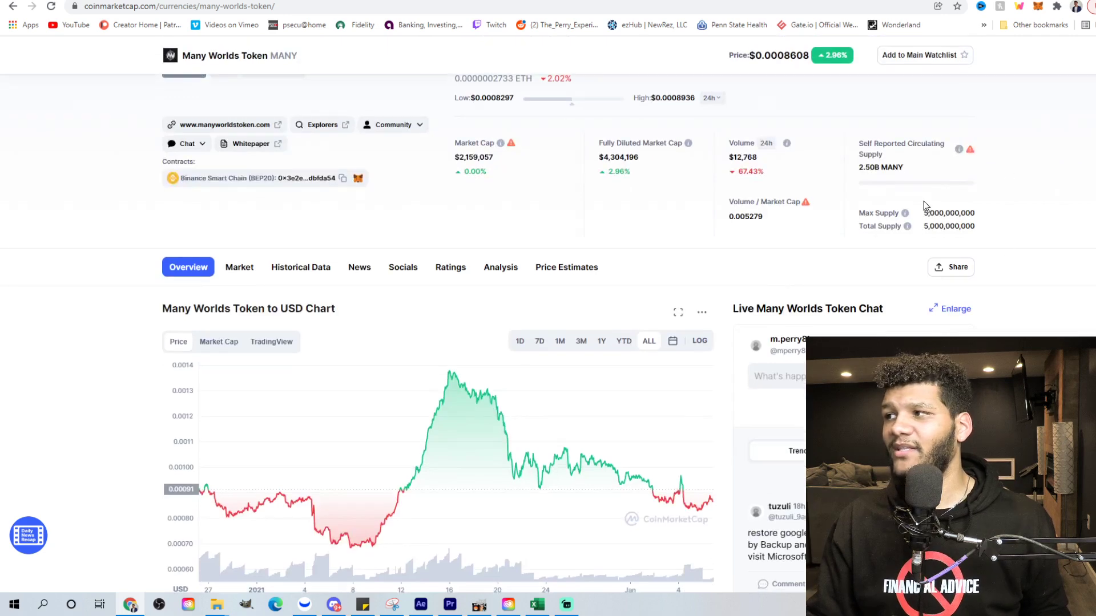
scroll("up", 3)
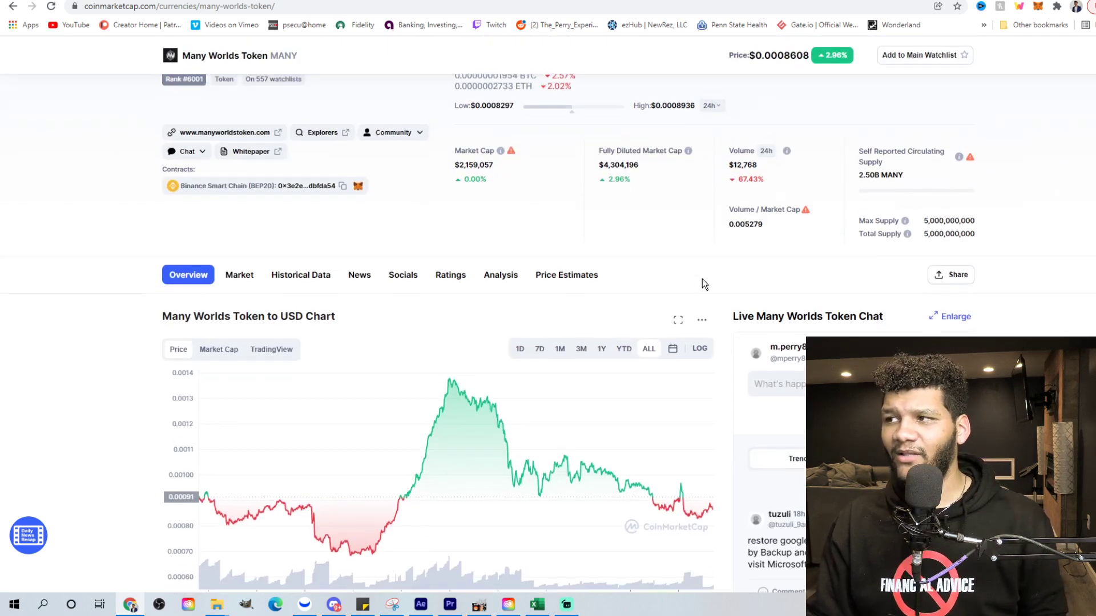
scroll("up", 3)
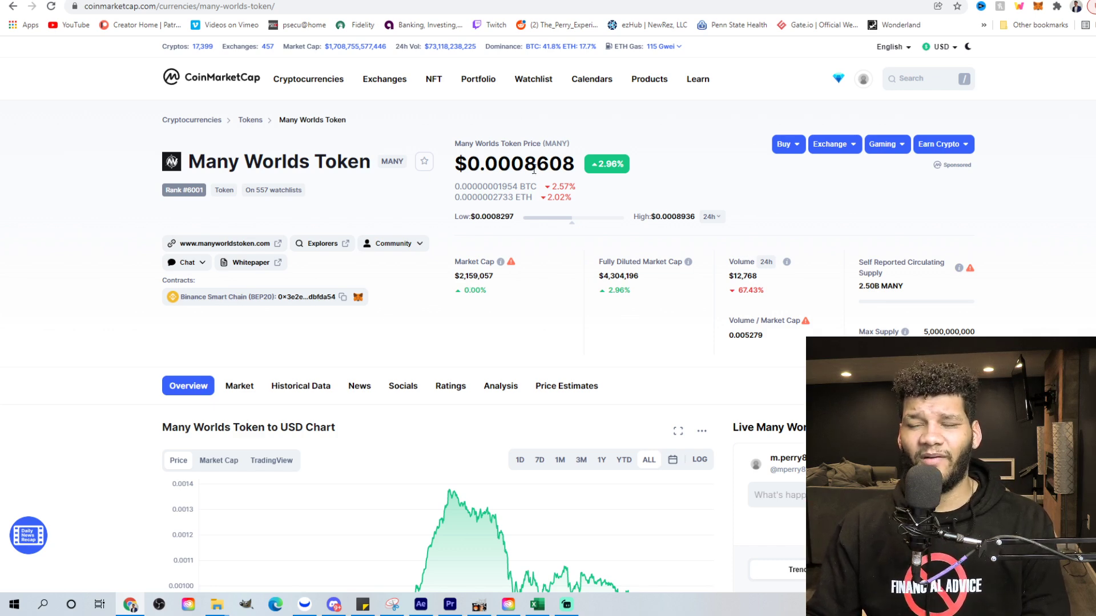
mouse_move(557, 221)
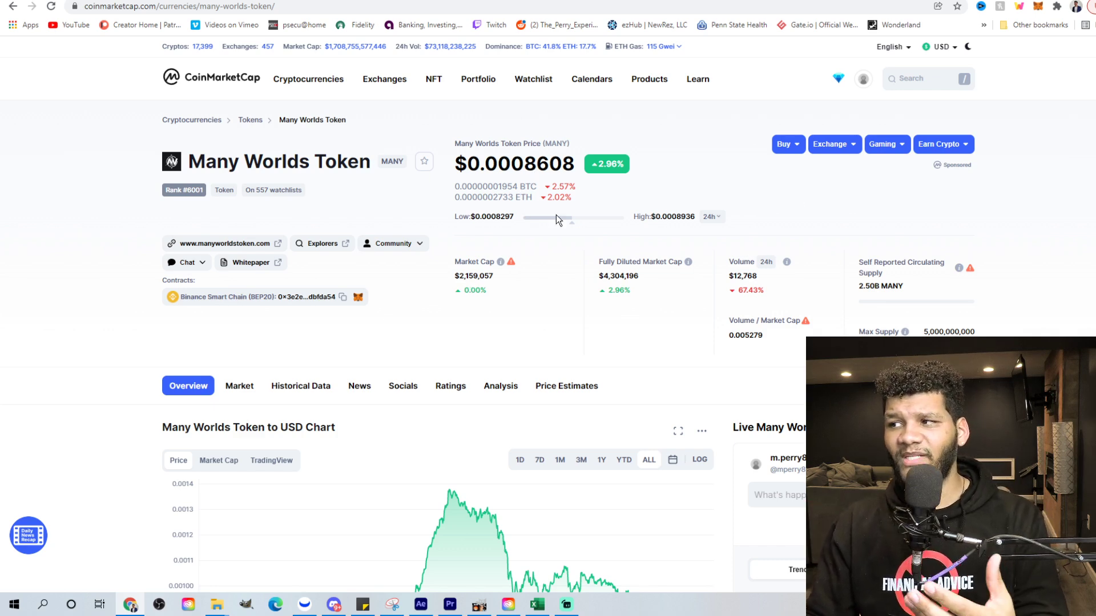
mouse_move(313, 331)
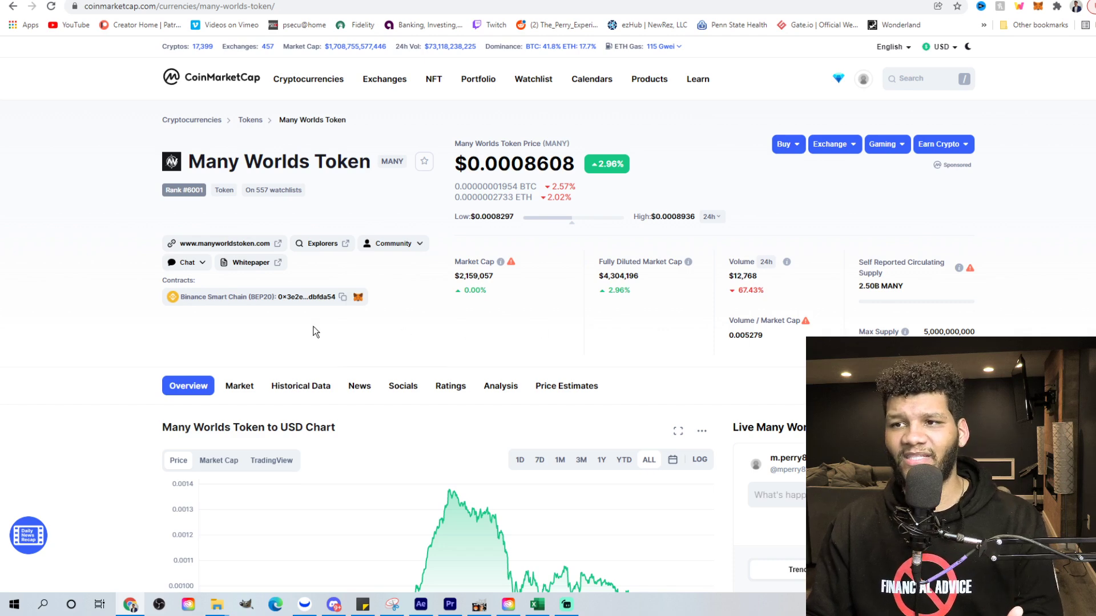
mouse_move(298, 303)
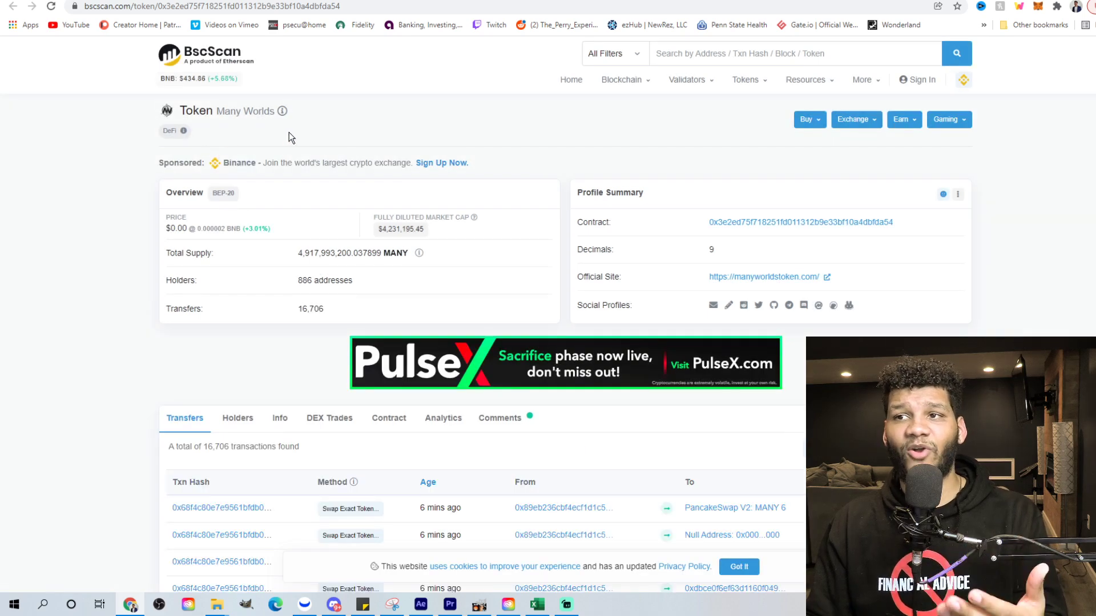
mouse_move(283, 312)
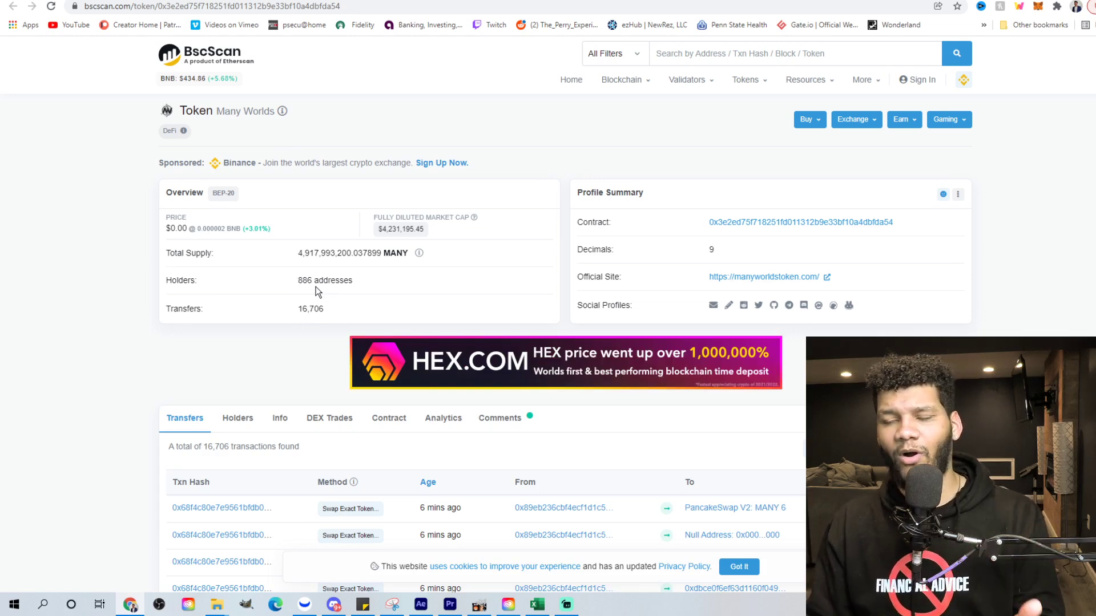
mouse_move(294, 318)
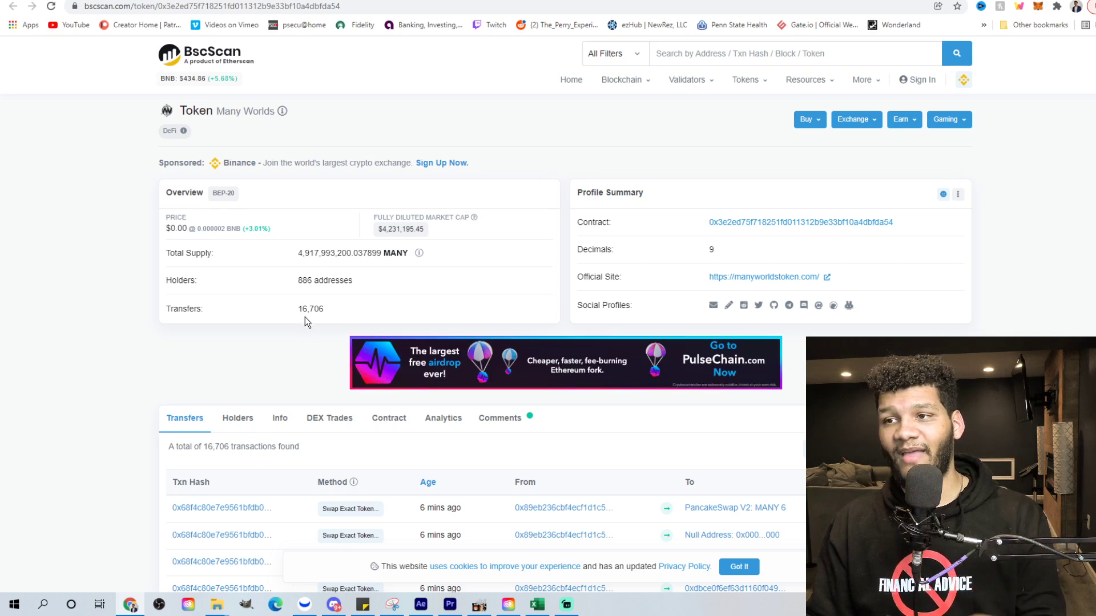
mouse_move(313, 326)
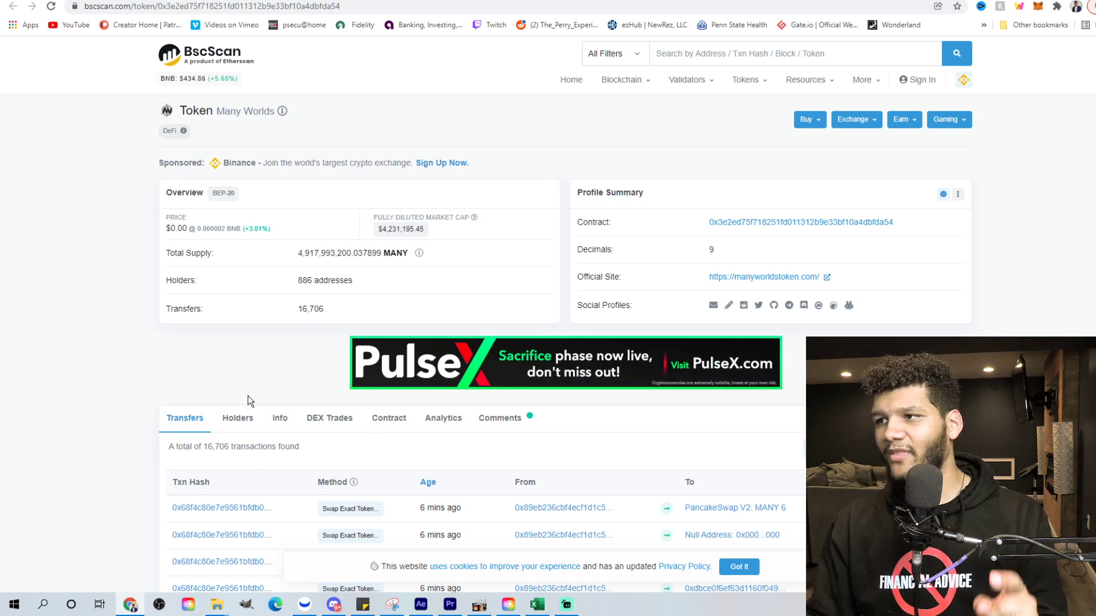
Show the Many Worlds Holders tab and scroll the top holders, led by PinkSale: PinkLock.
left_click(237, 418)
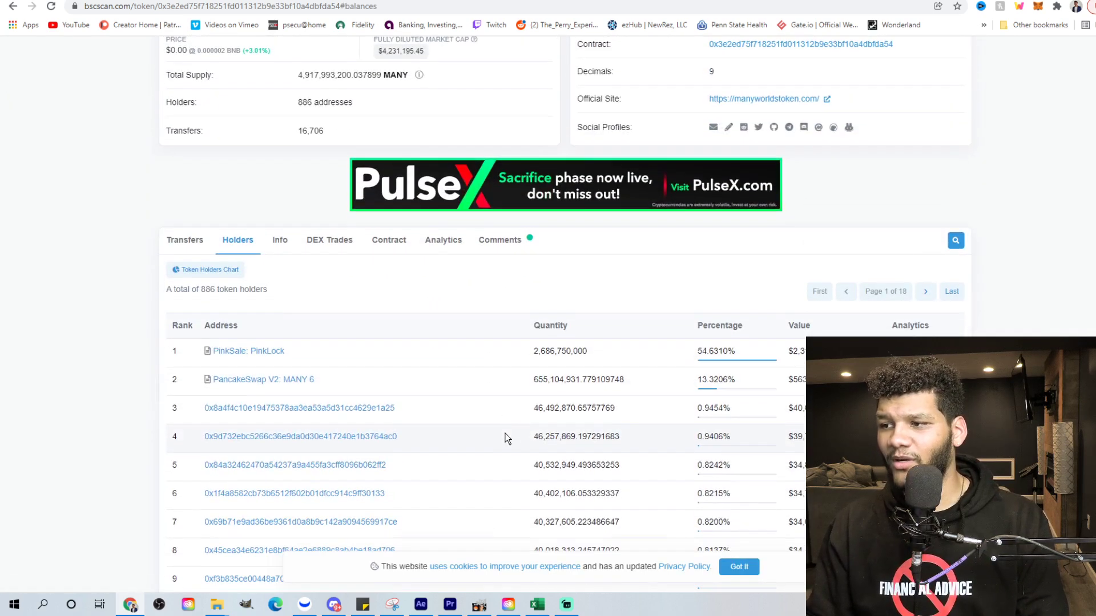
mouse_move(447, 386)
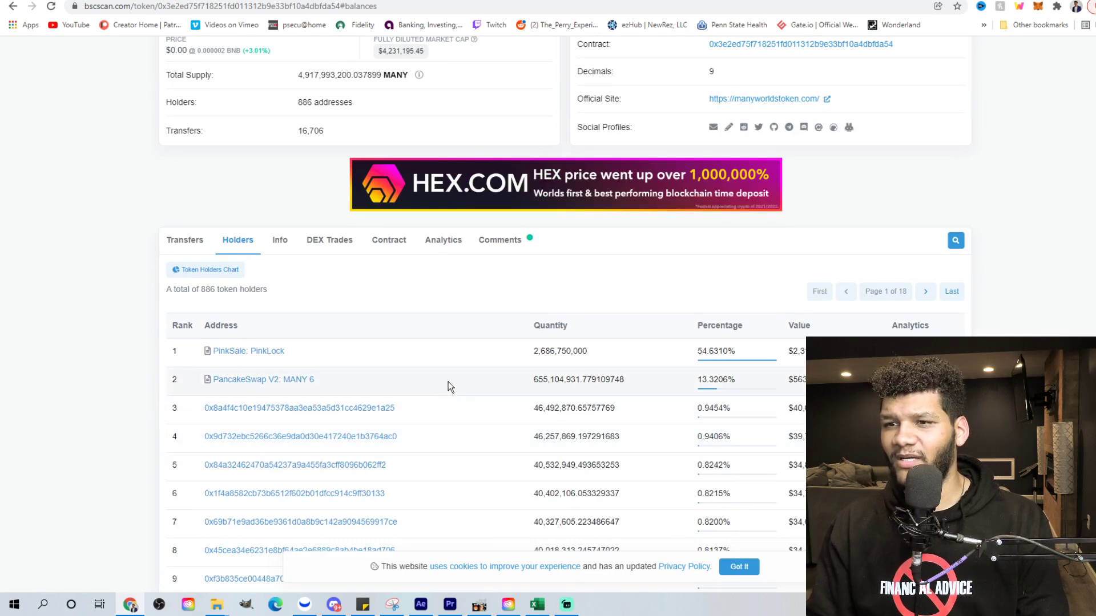
mouse_move(200, 324)
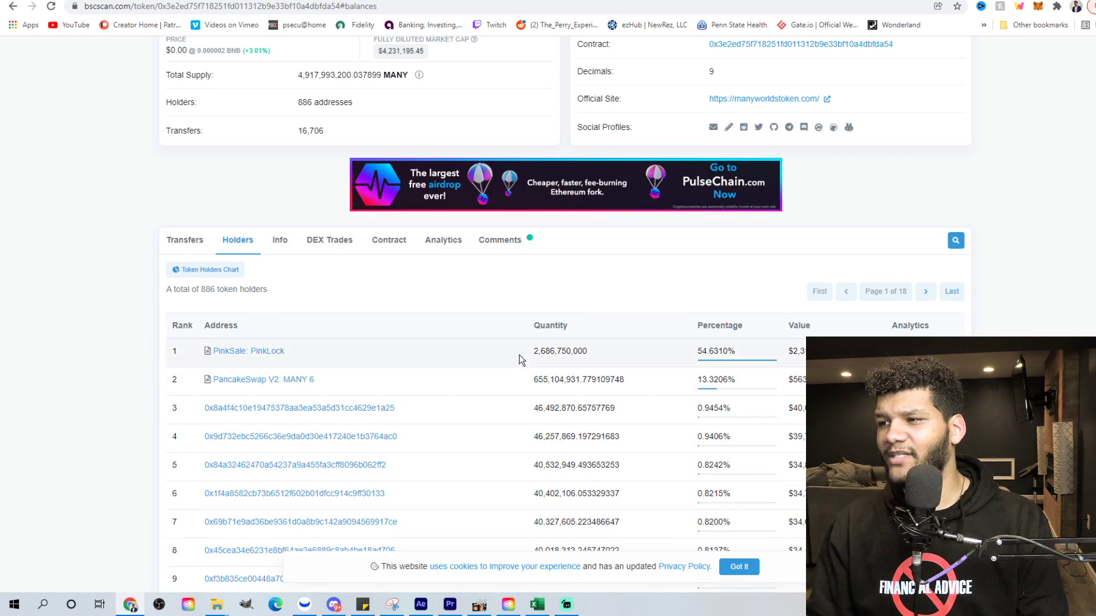
mouse_move(544, 386)
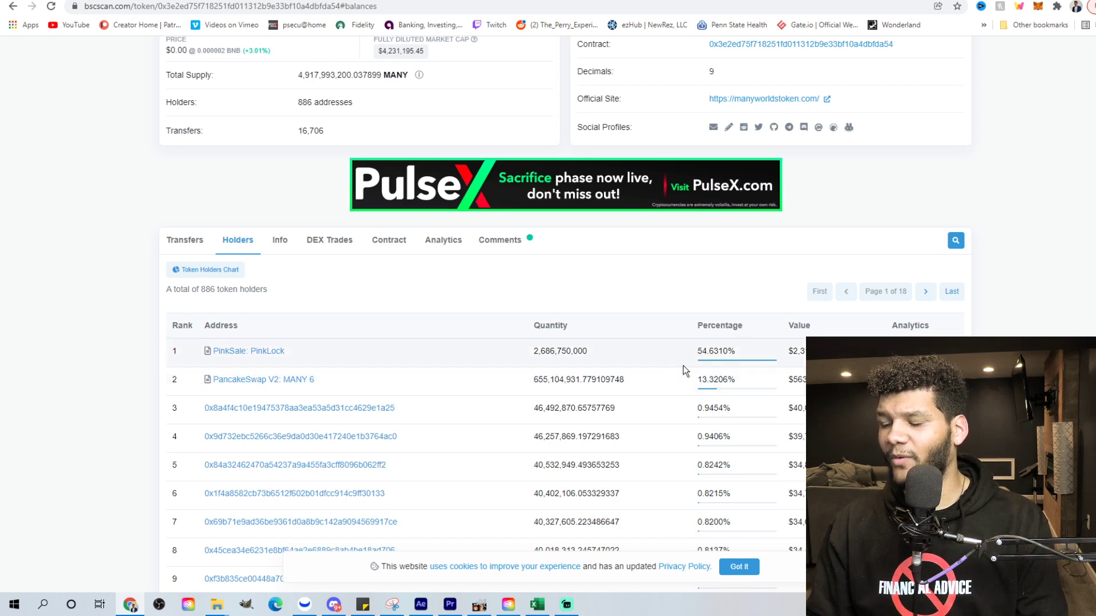
mouse_move(792, 356)
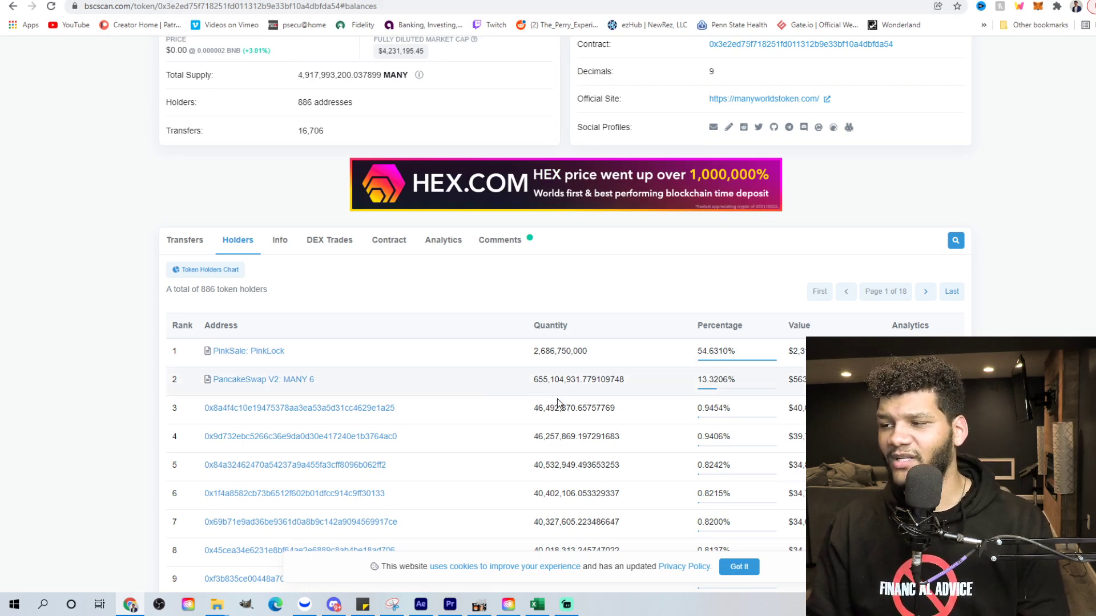
mouse_move(563, 429)
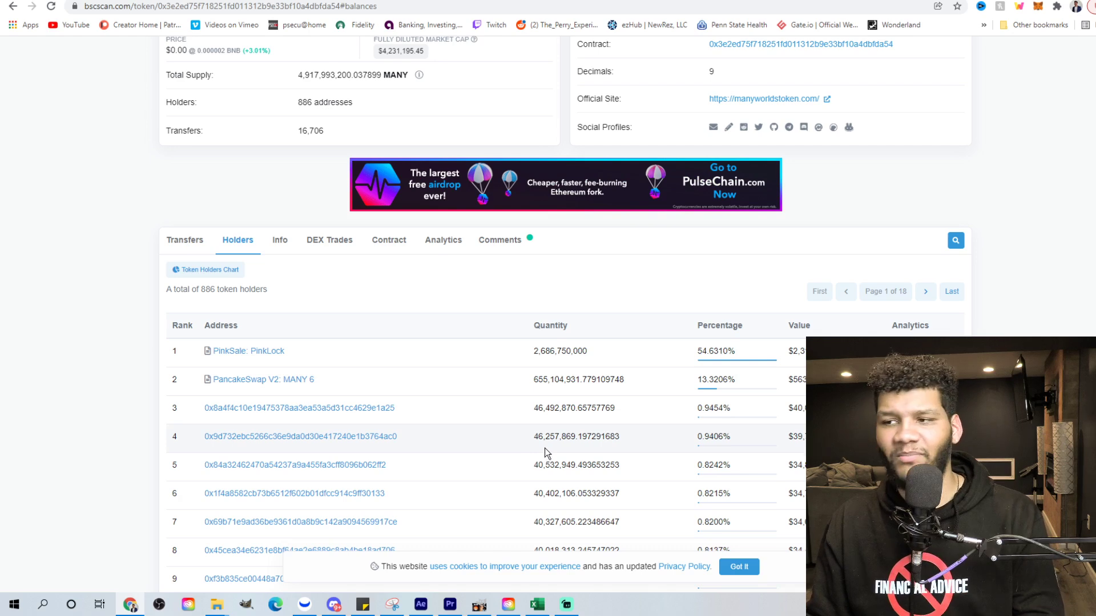
scroll("down", 3)
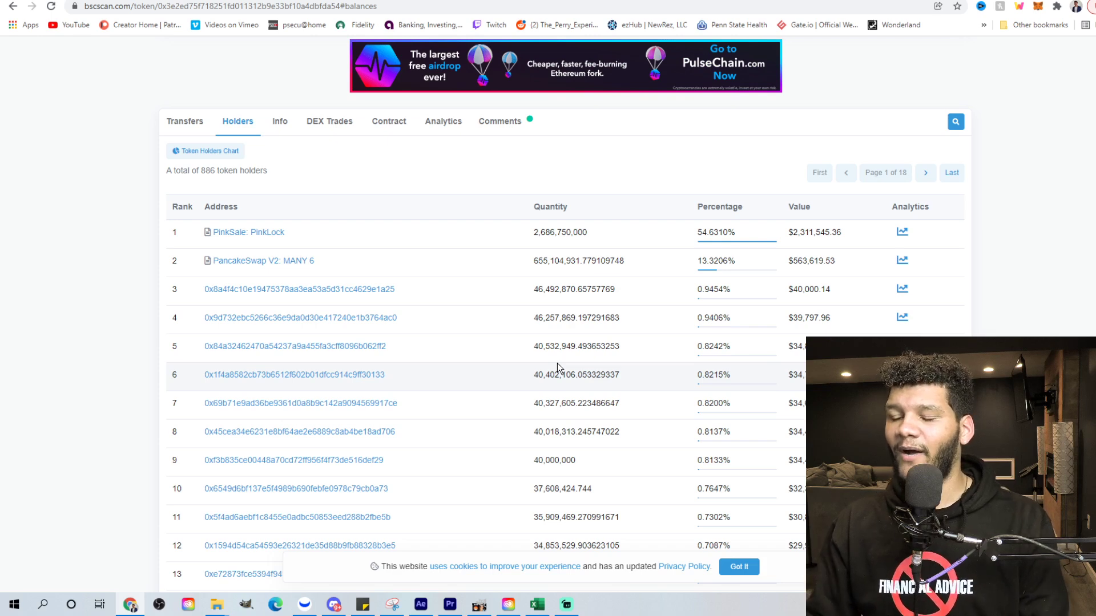
mouse_move(460, 293)
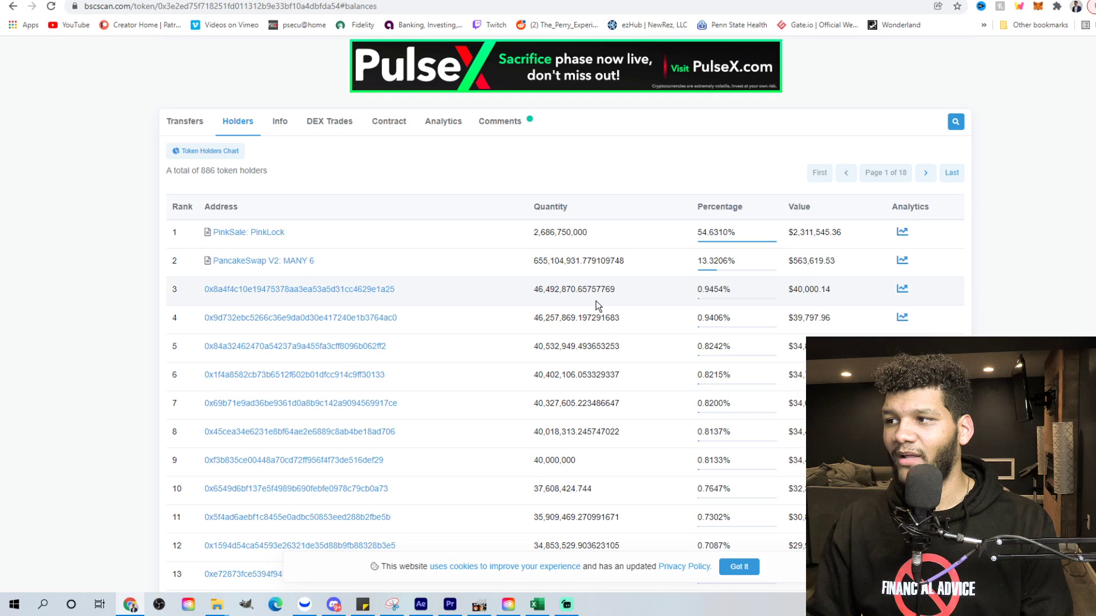
mouse_move(570, 331)
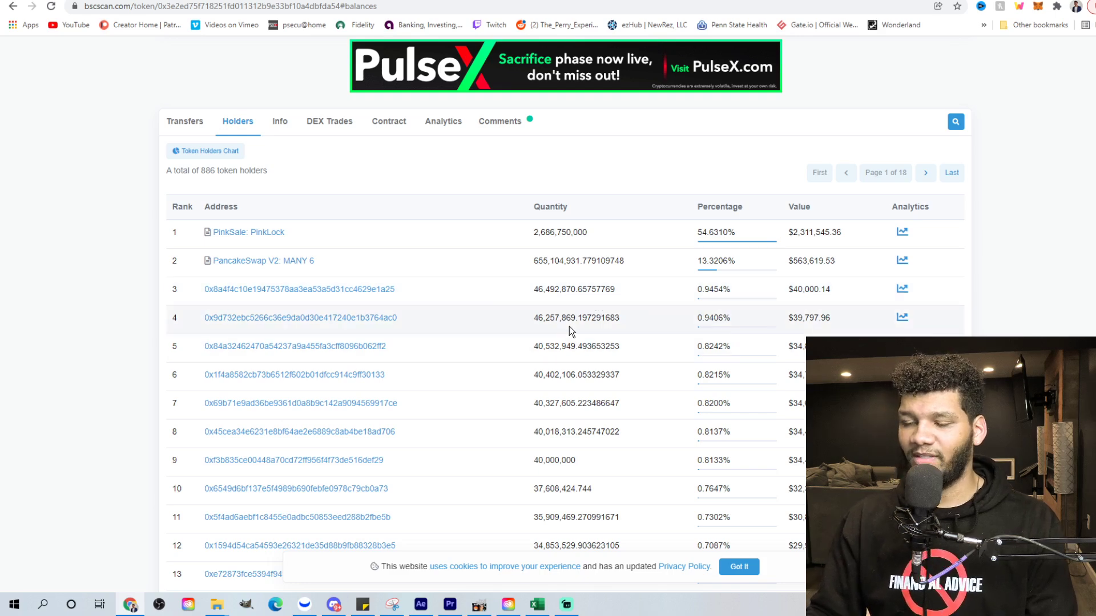
mouse_move(567, 350)
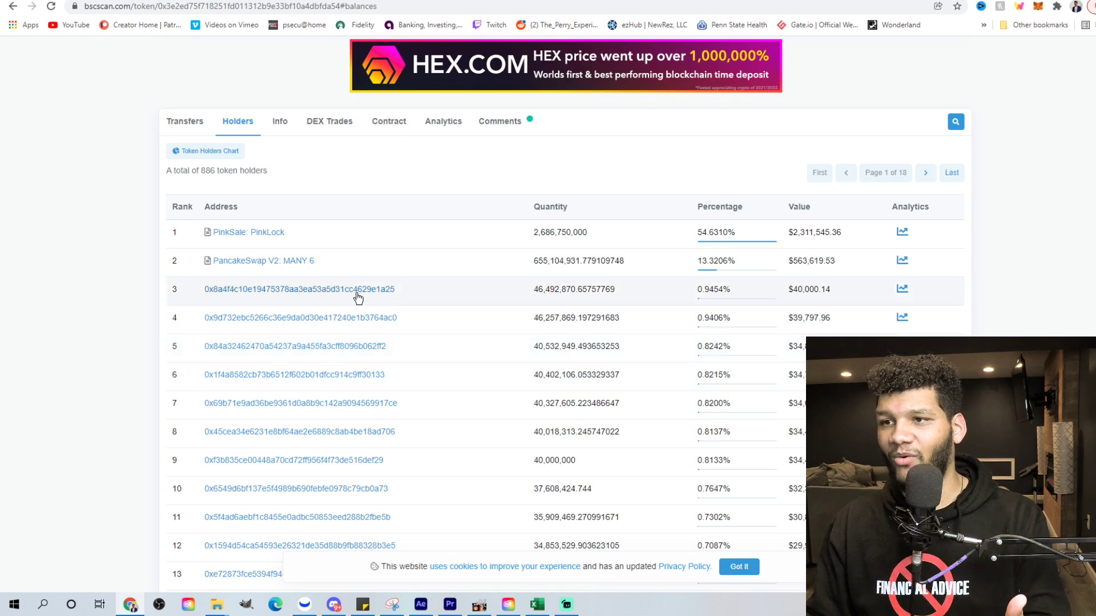
mouse_move(430, 331)
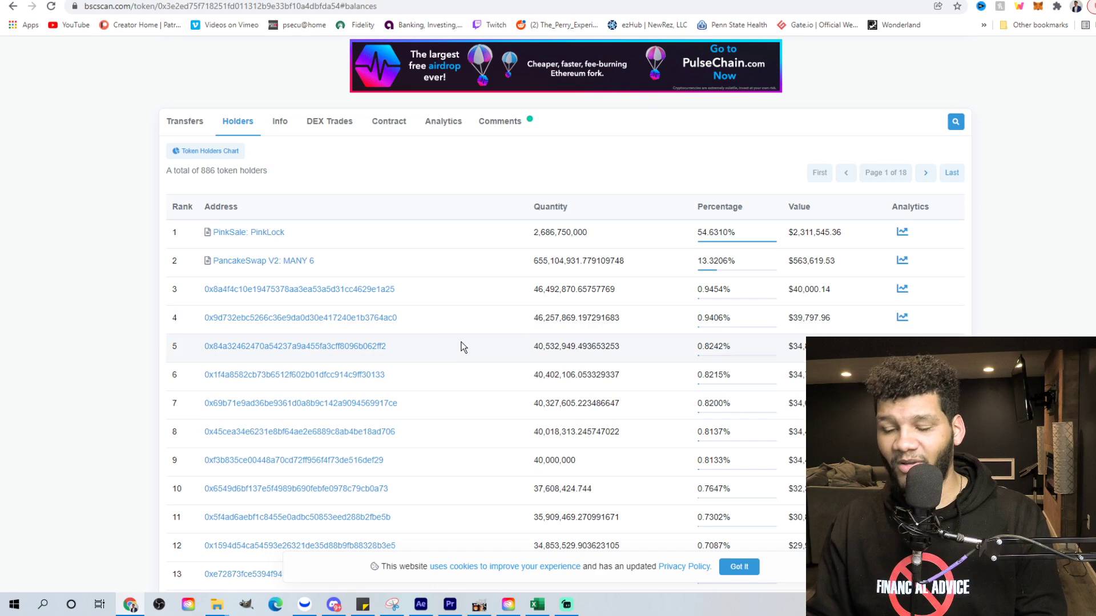
mouse_move(493, 355)
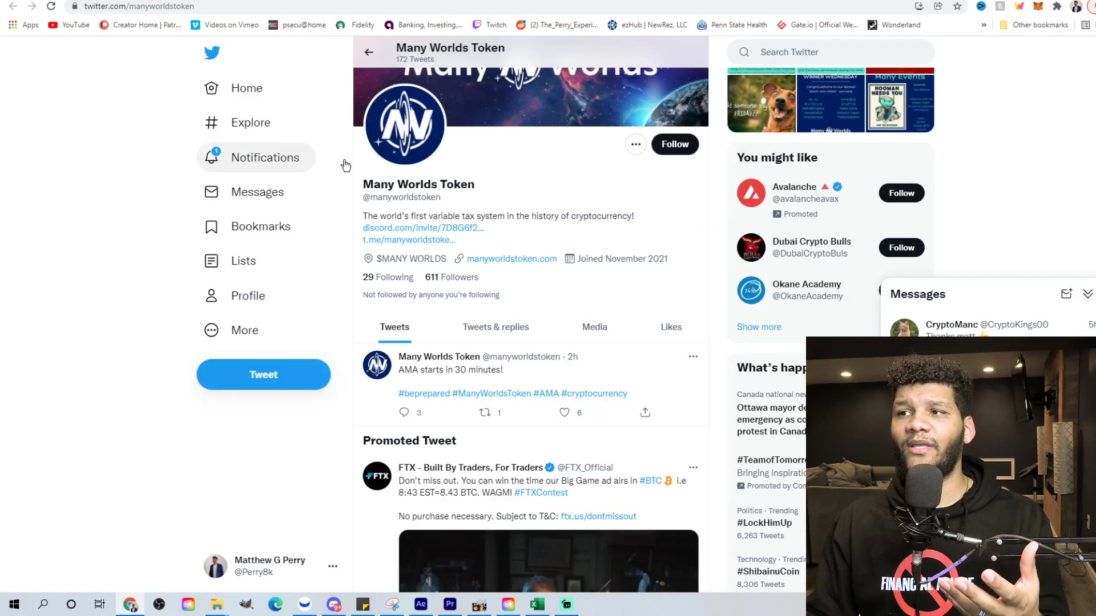
mouse_move(507, 234)
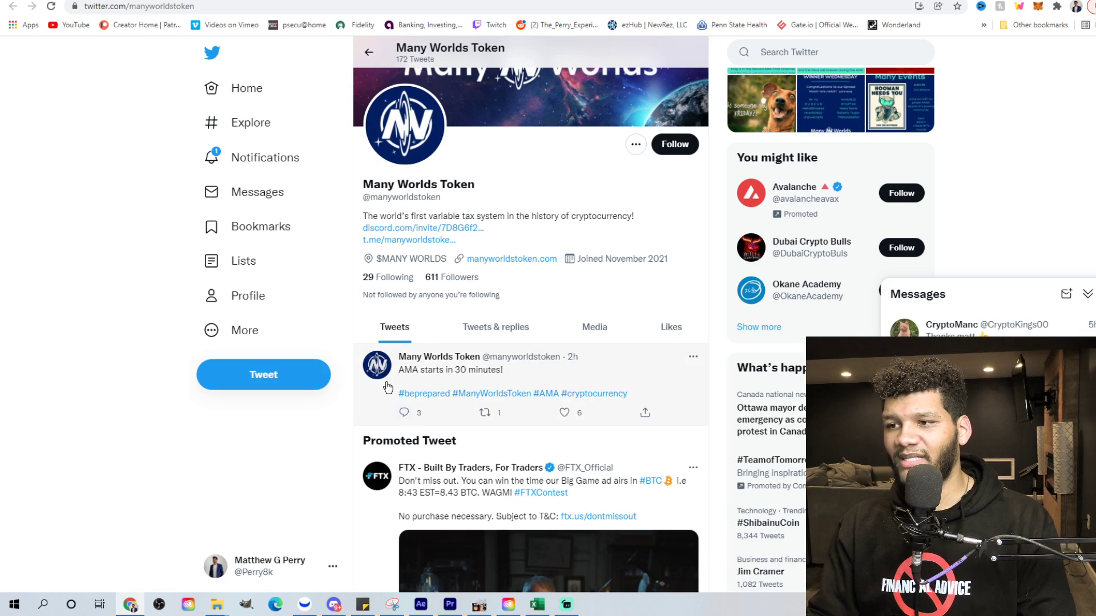
mouse_move(480, 392)
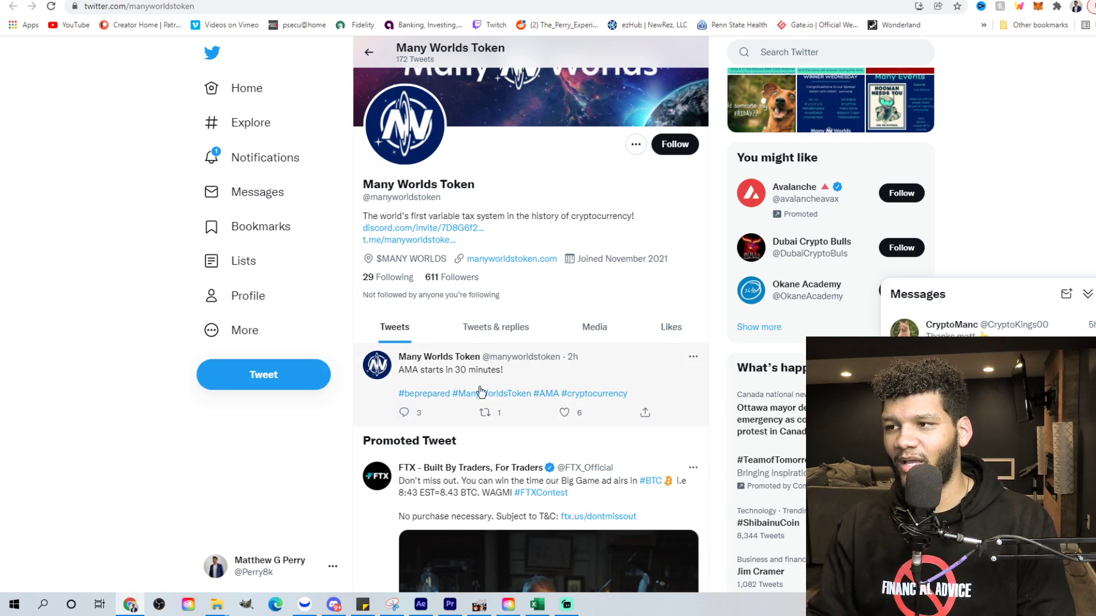
mouse_move(380, 402)
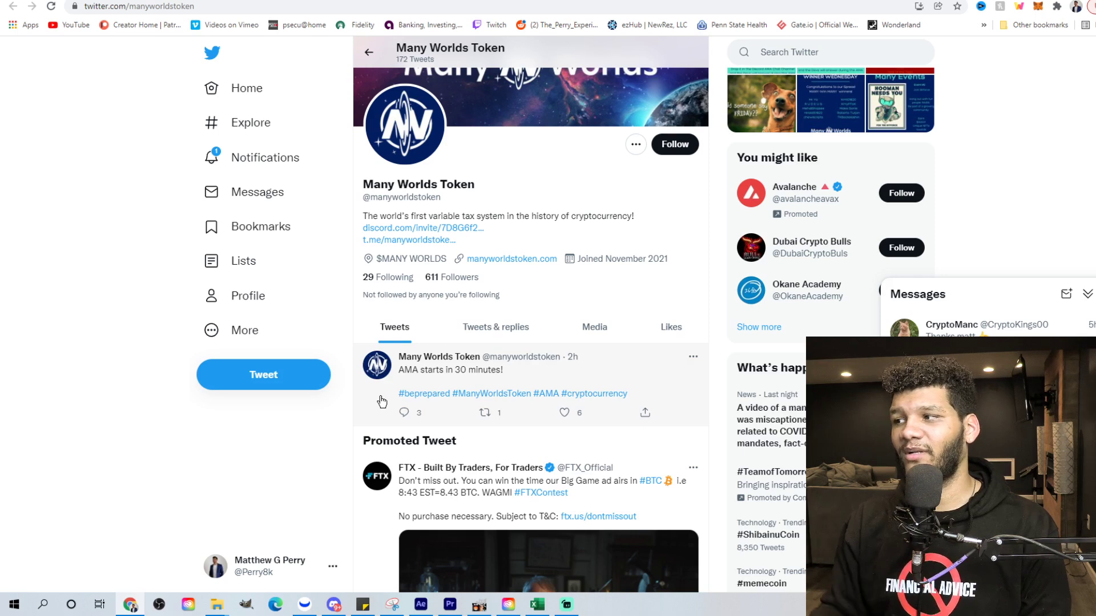
mouse_move(350, 65)
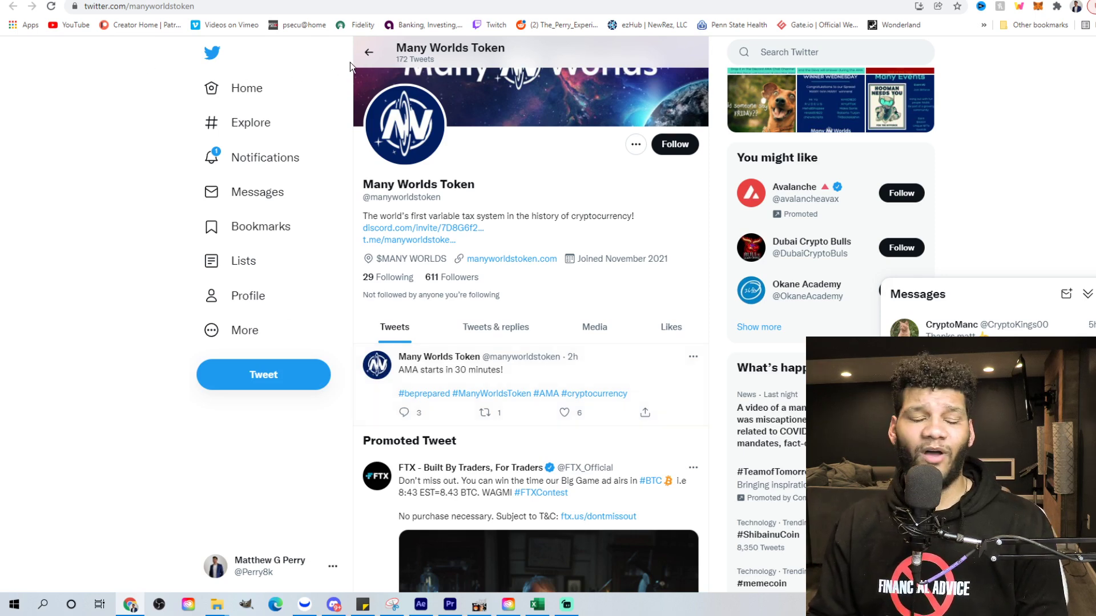
mouse_move(304, 68)
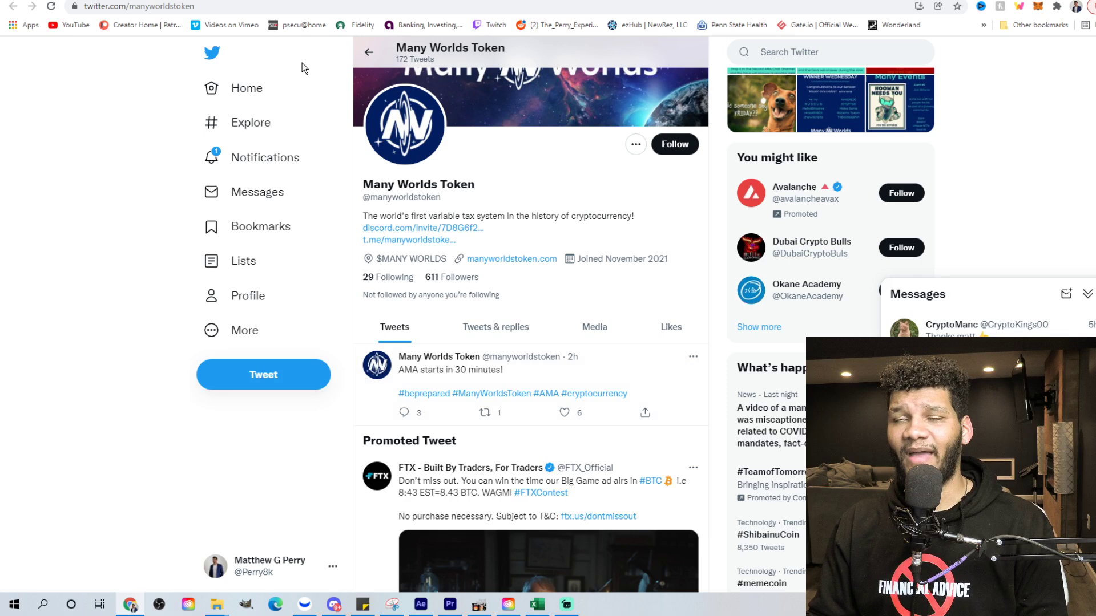
mouse_move(290, 68)
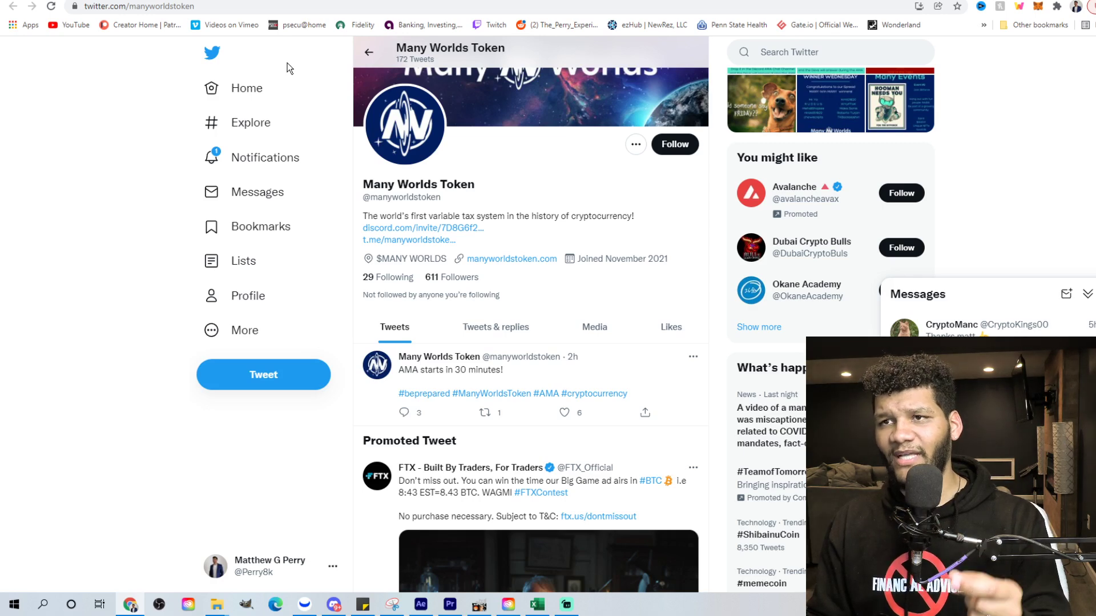
mouse_move(292, 65)
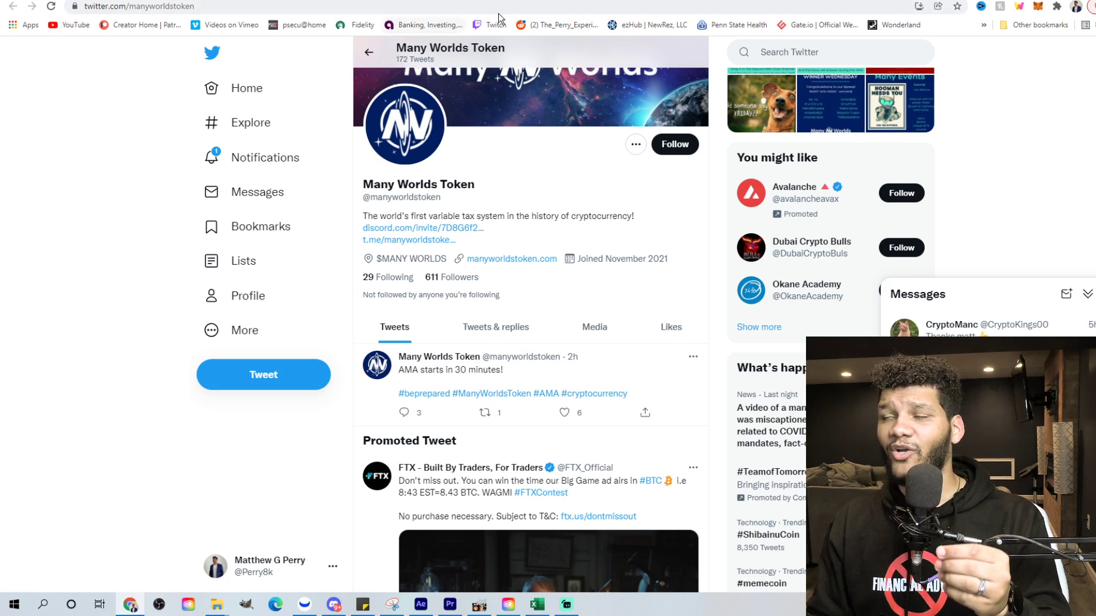
mouse_move(521, 6)
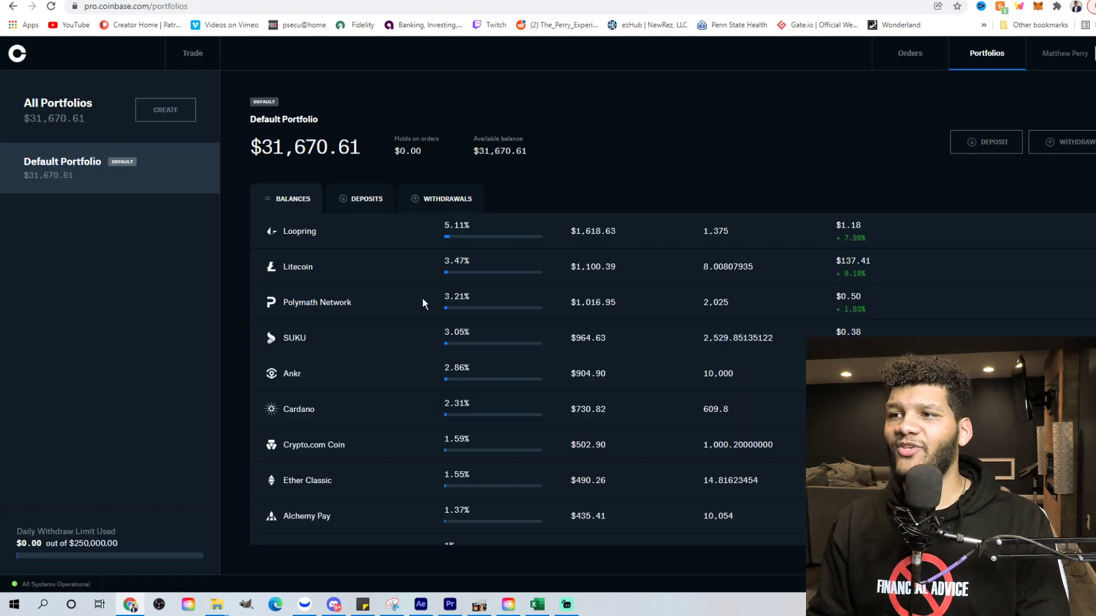
Scroll the Coinbase Pro balances down toward the SUKU row.
scroll("down", 3)
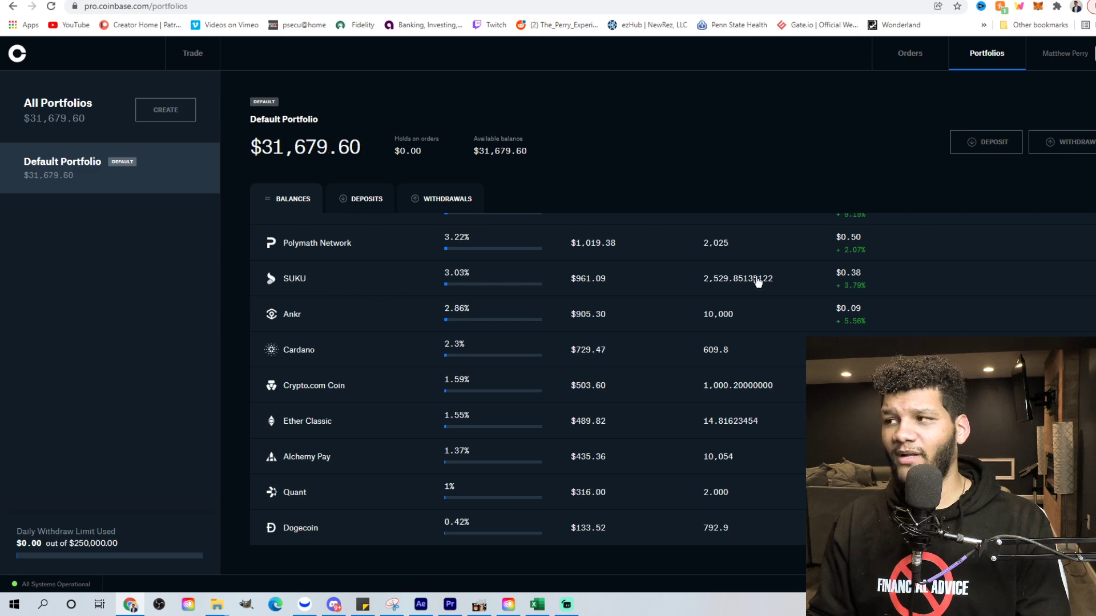
mouse_move(696, 290)
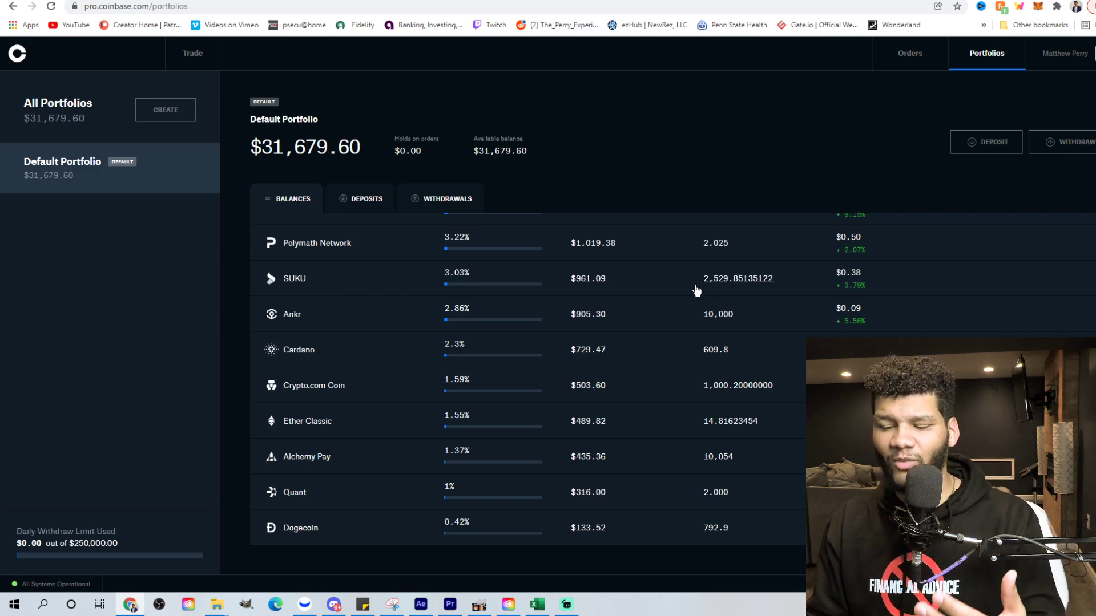
mouse_move(275, 106)
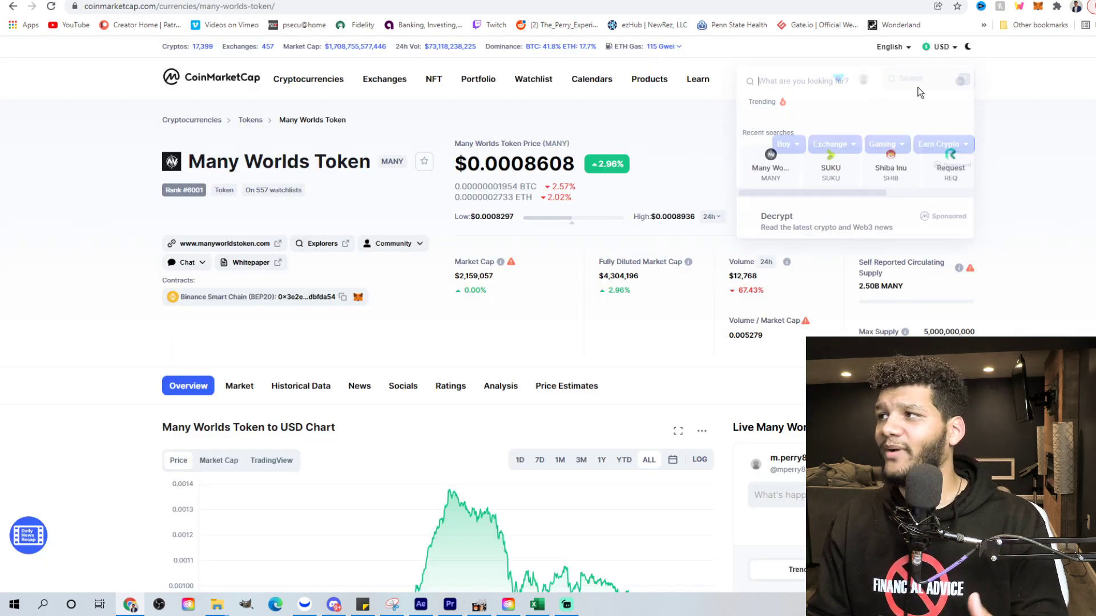
Search CoinMarketCap for 'suku' and open the SUKU token page.
type("s")
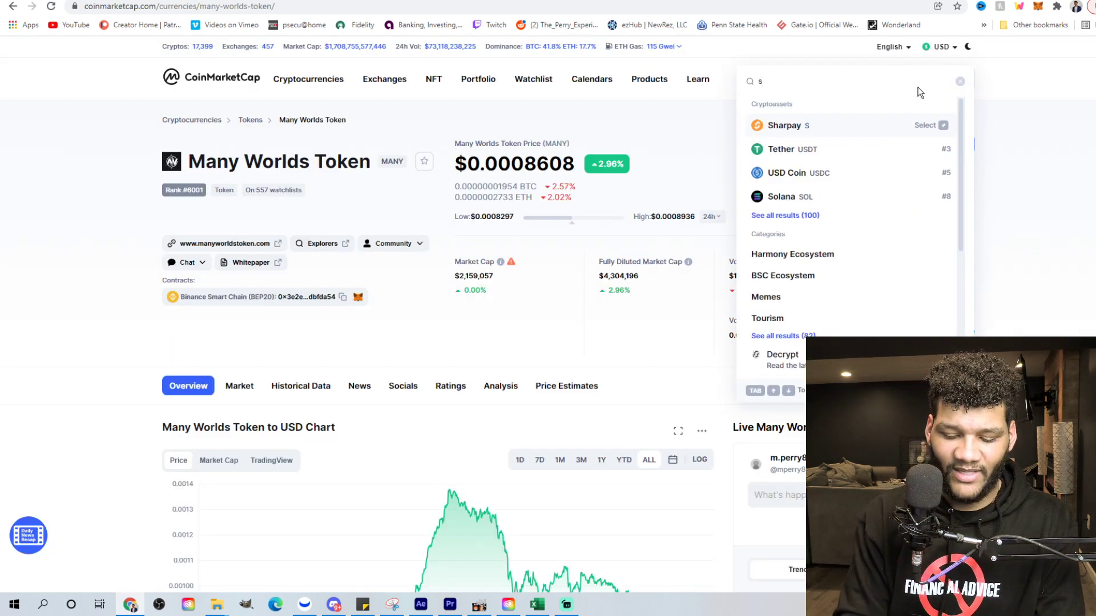
type("uku")
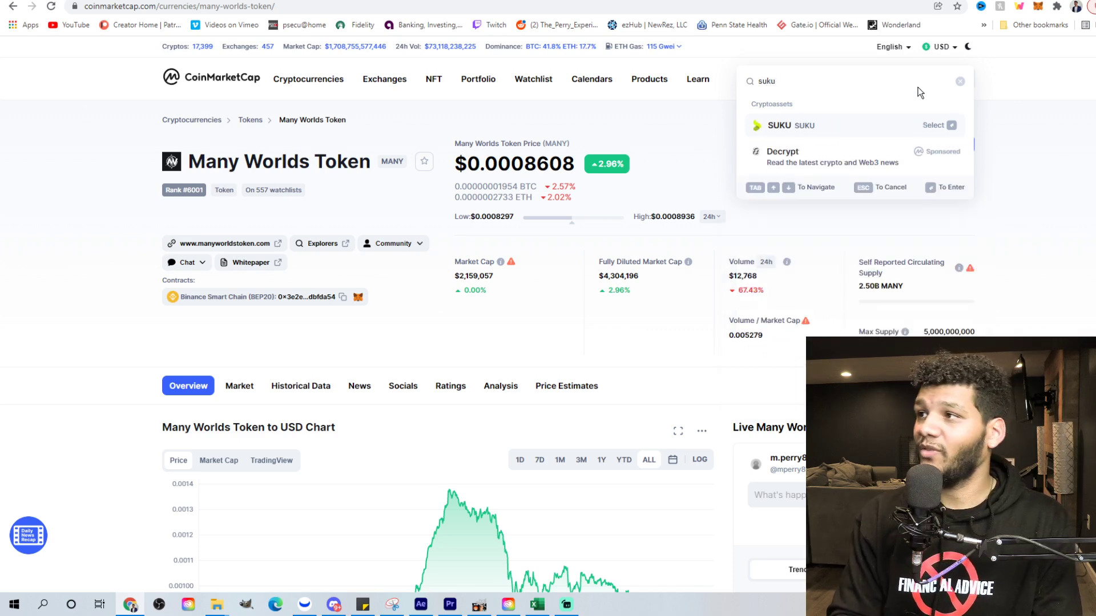
left_click(778, 125)
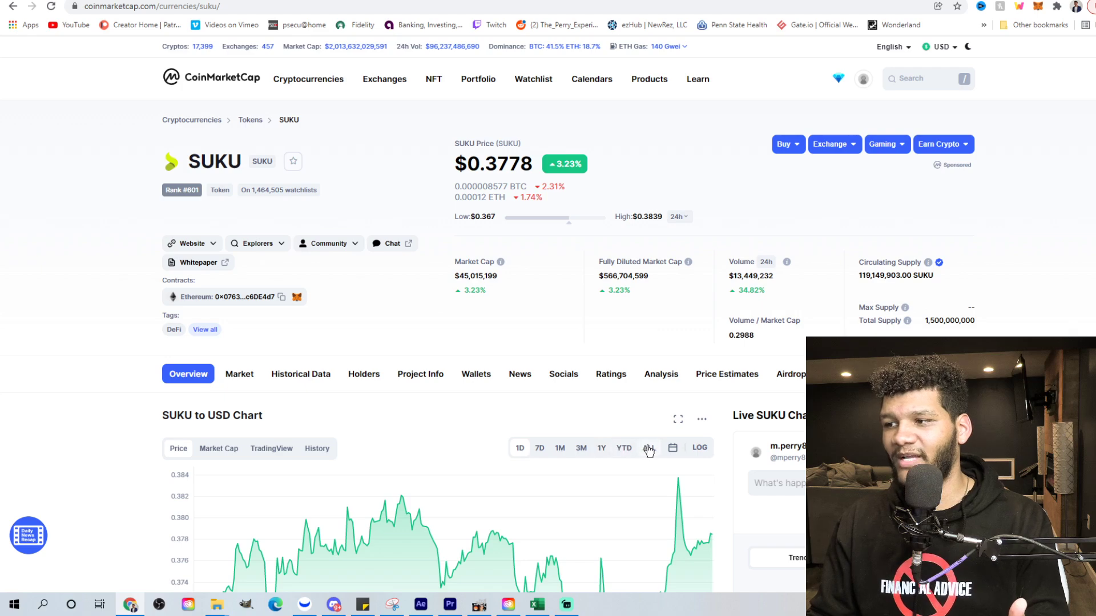
Set the SUKU/USD chart to ALL, then scroll back up to the stats.
left_click(647, 448)
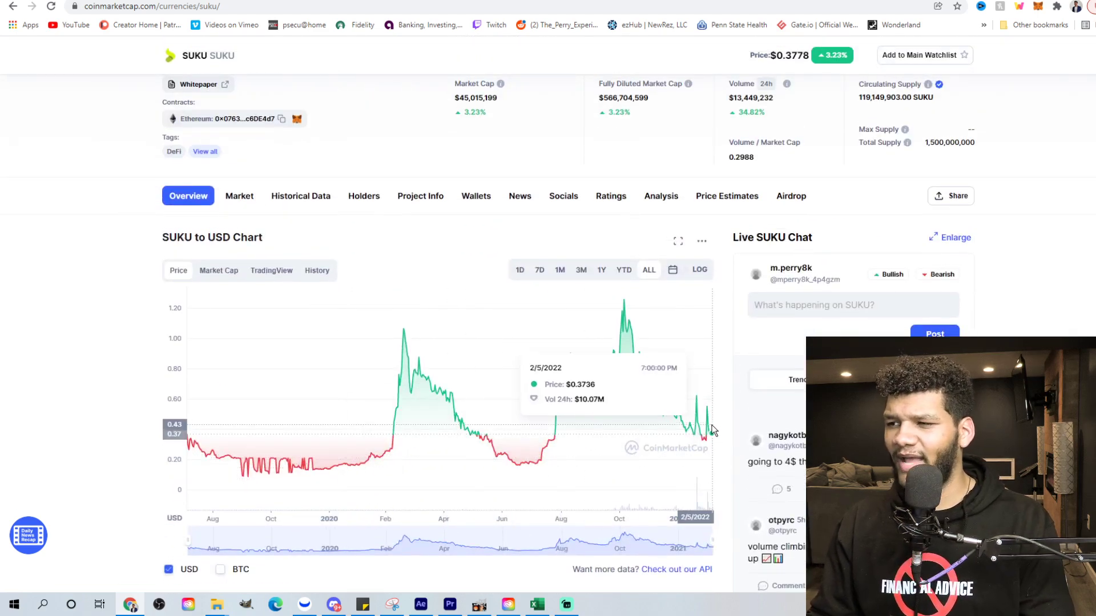
mouse_move(709, 84)
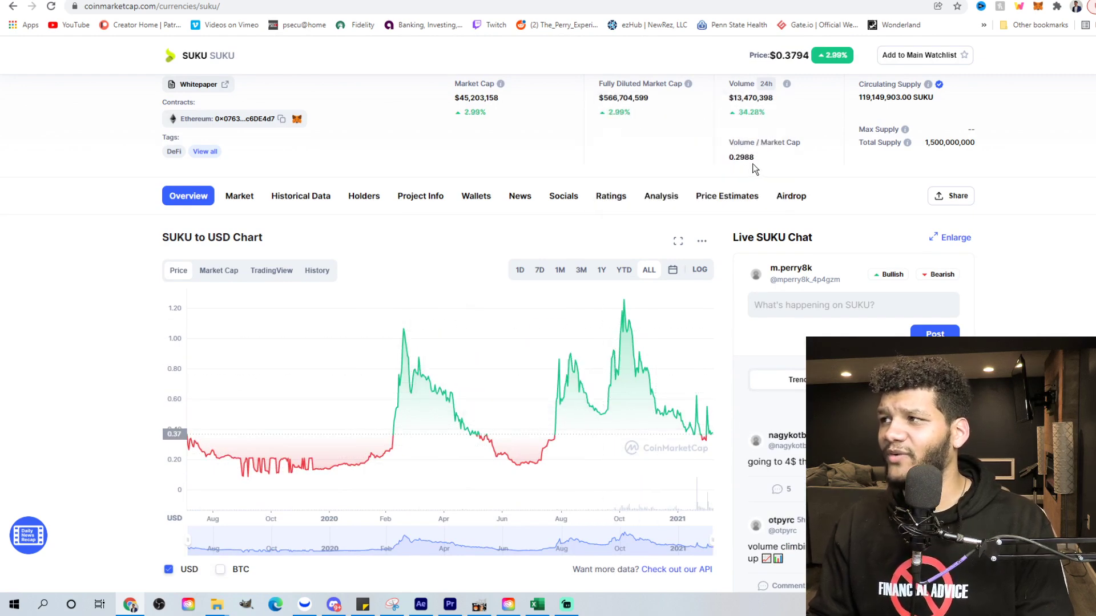
mouse_move(828, 107)
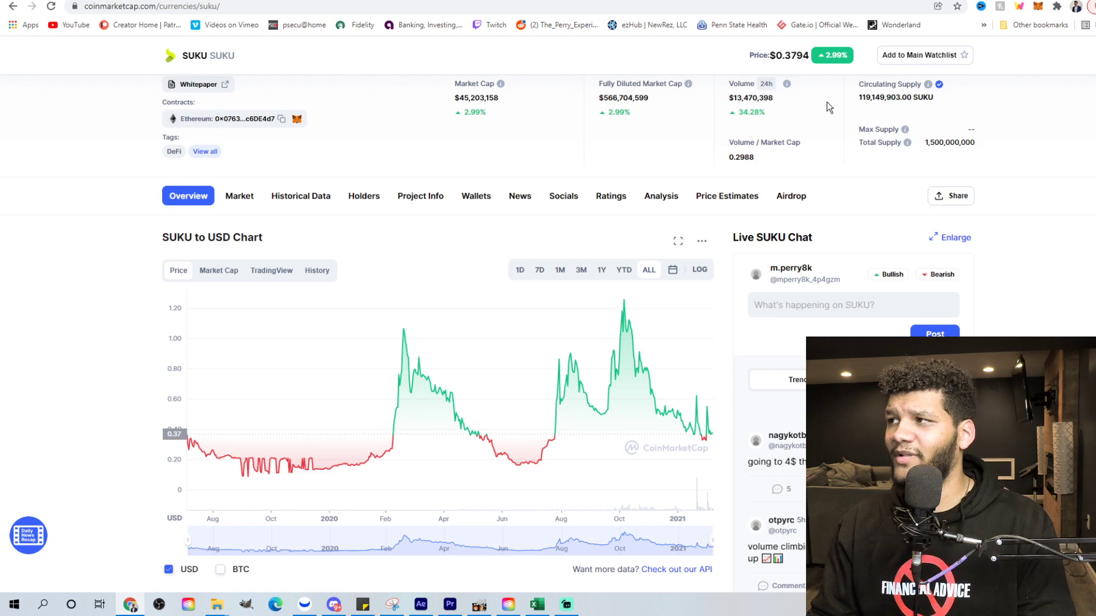
scroll("up", 3)
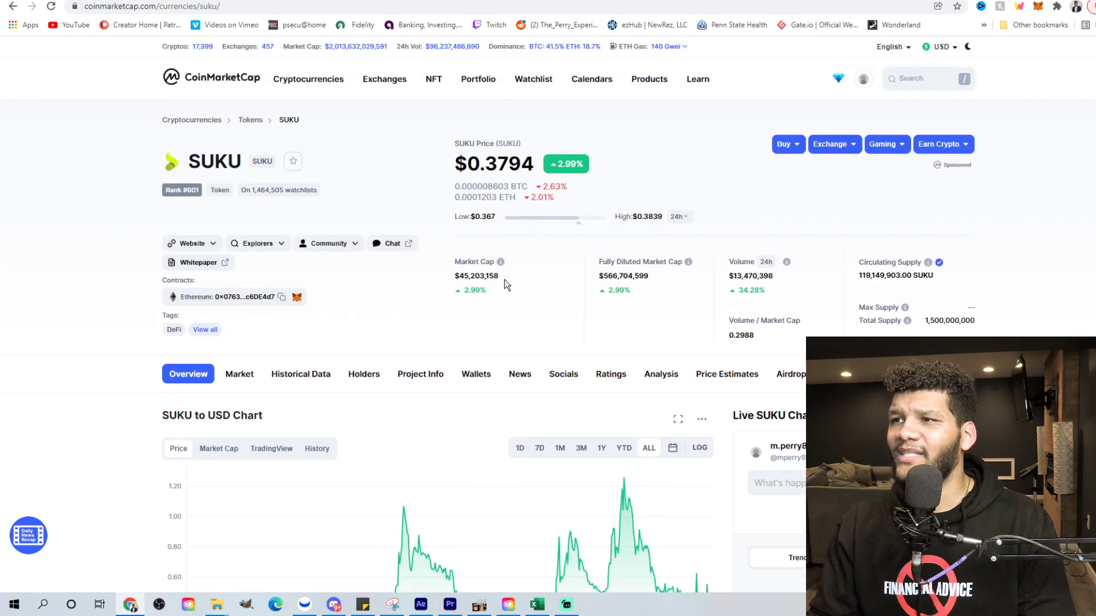
mouse_move(925, 258)
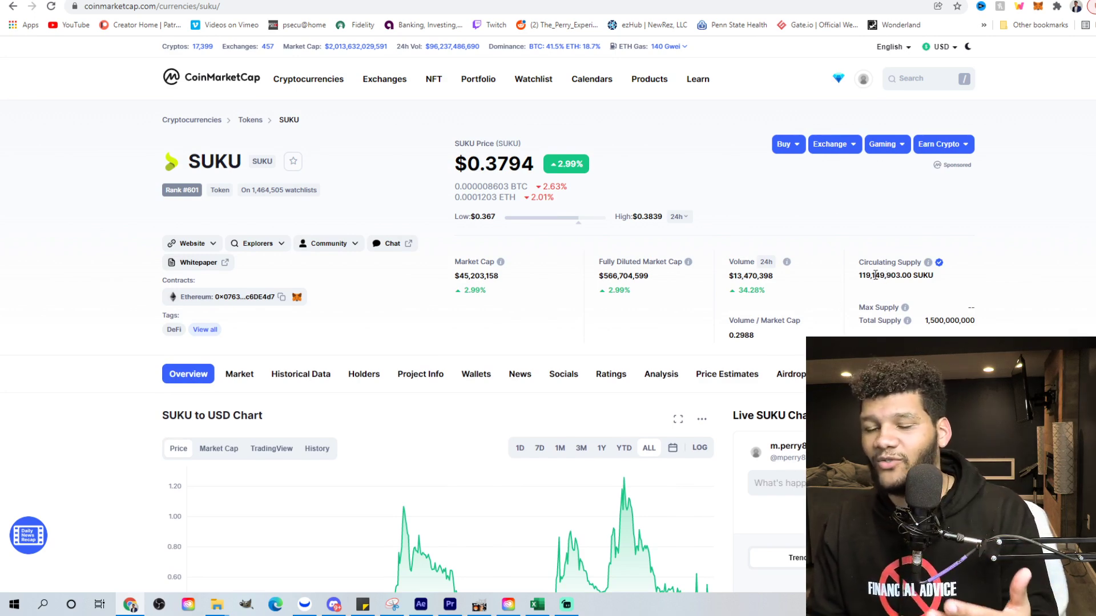
mouse_move(594, 322)
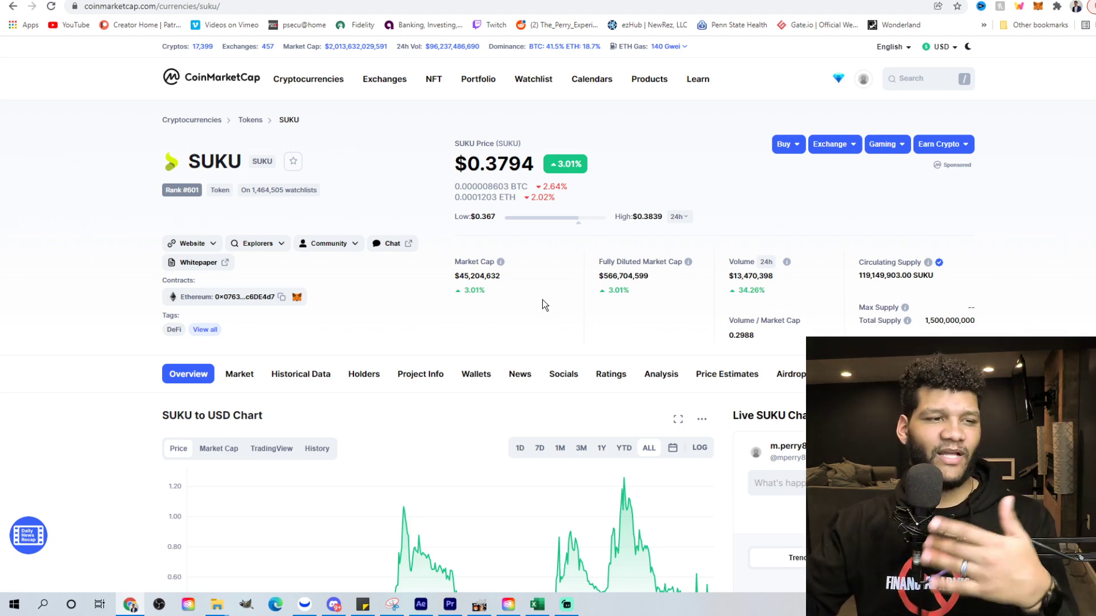
mouse_move(513, 325)
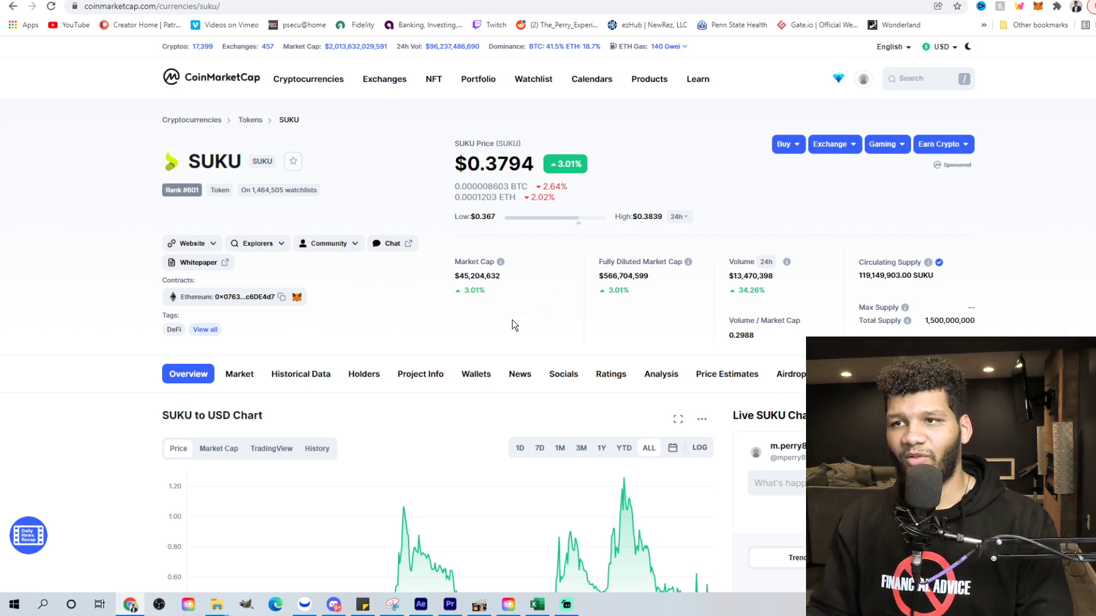
mouse_move(913, 321)
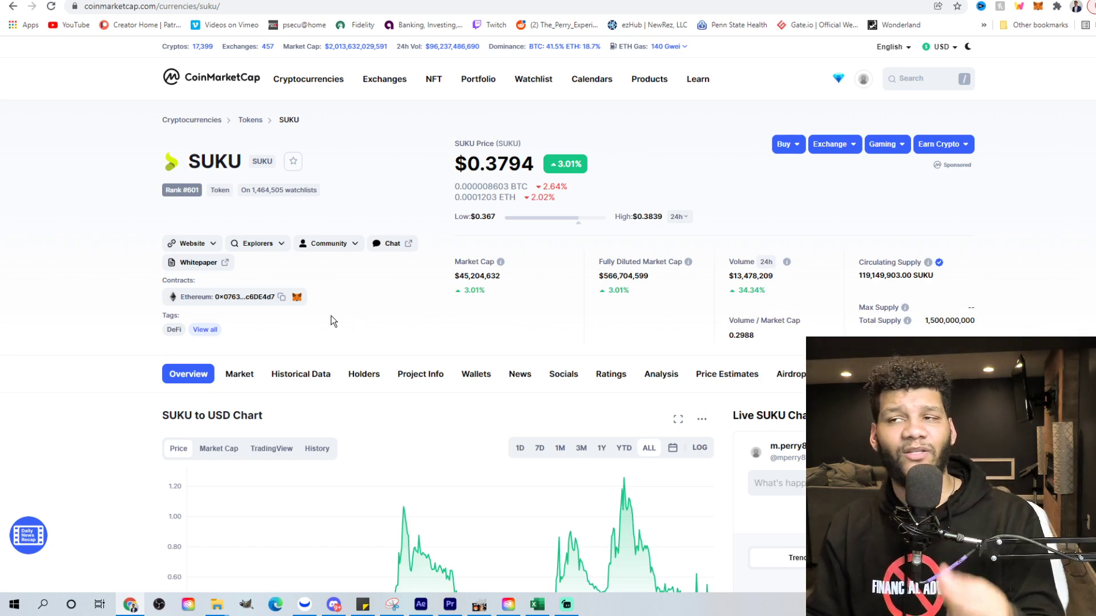
mouse_move(360, 177)
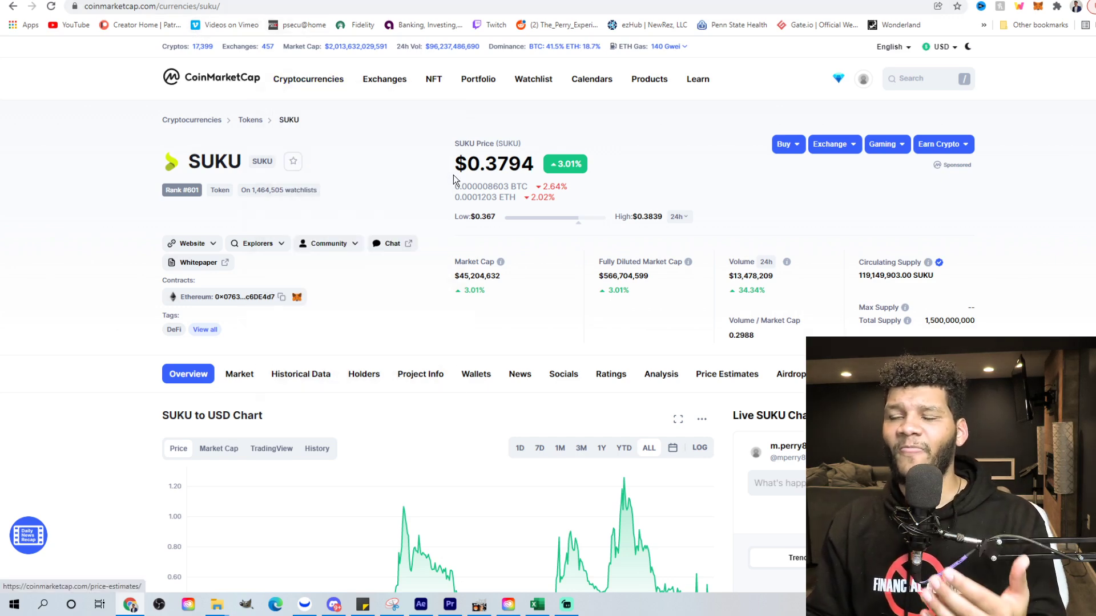
mouse_move(445, 143)
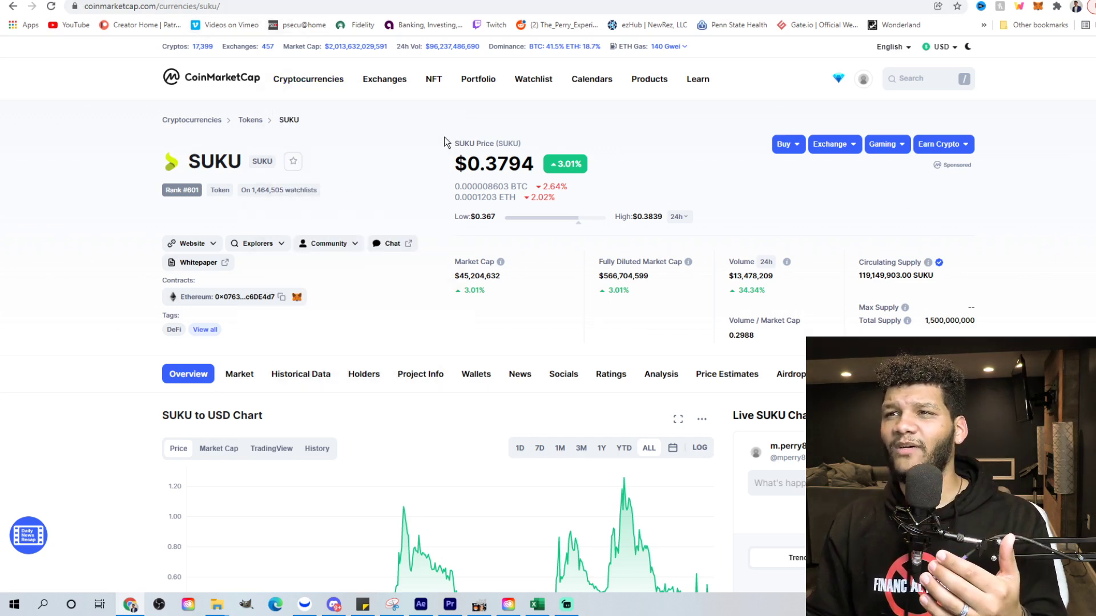
mouse_move(367, 181)
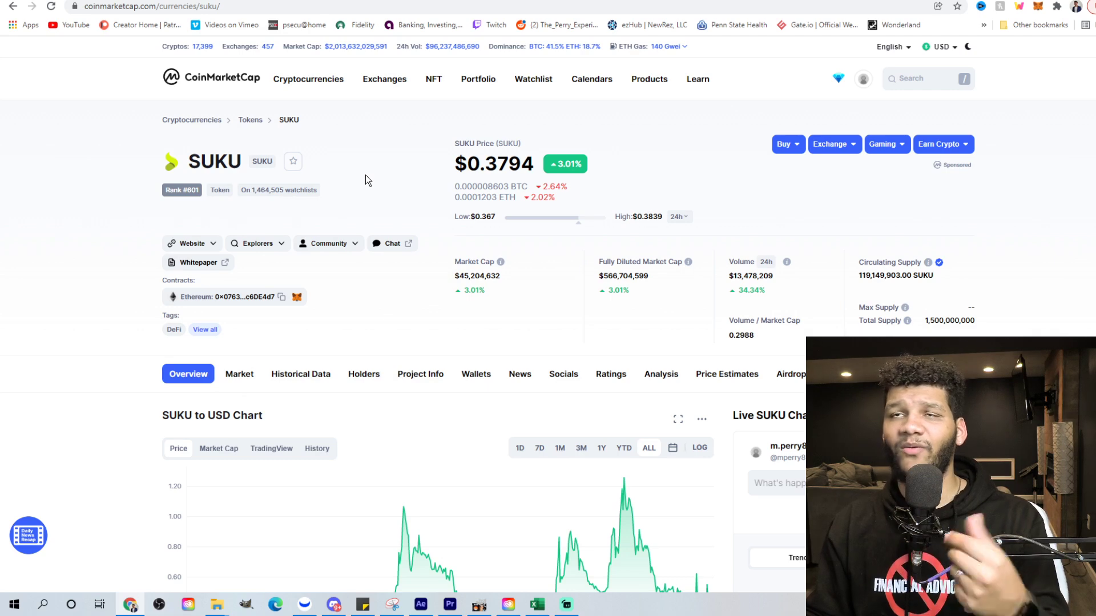
Switch to the BscScan tab with the Many Worlds holders list.
left_click(383, 78)
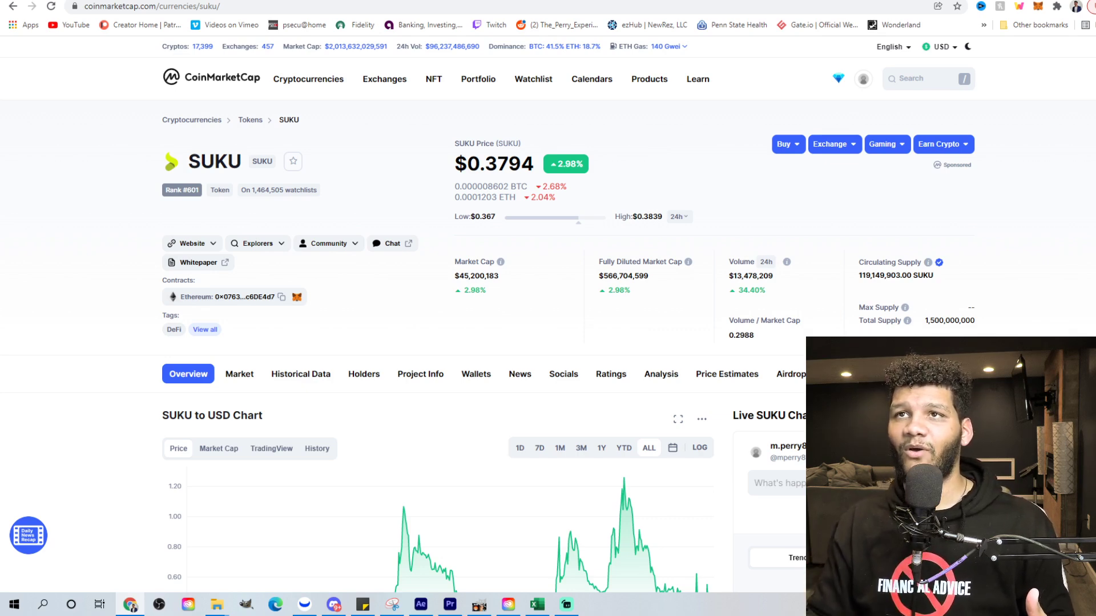
mouse_move(59, 199)
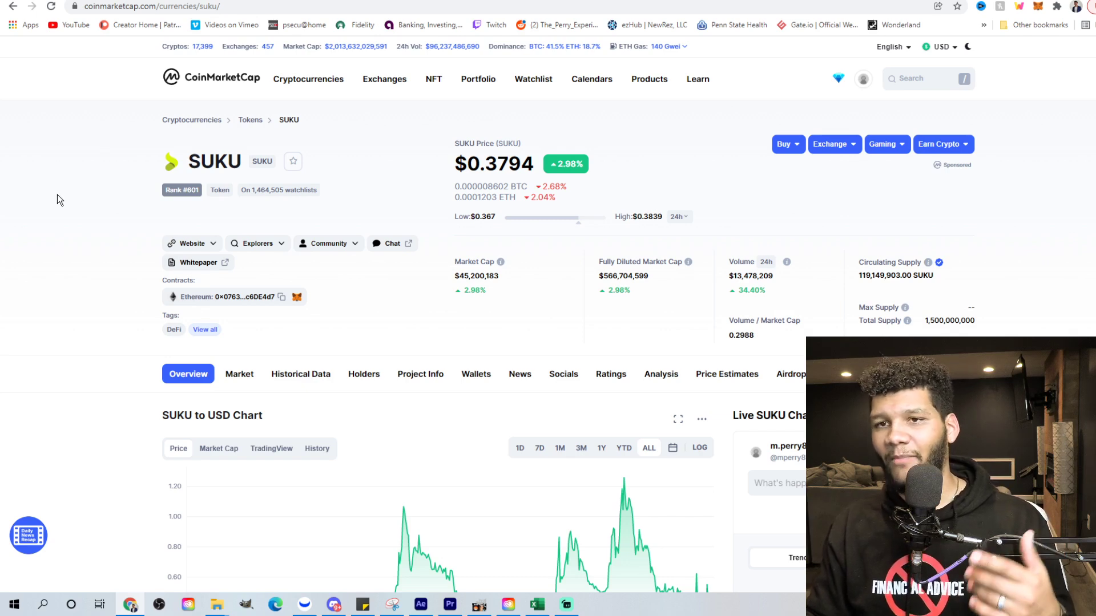
mouse_move(50, 208)
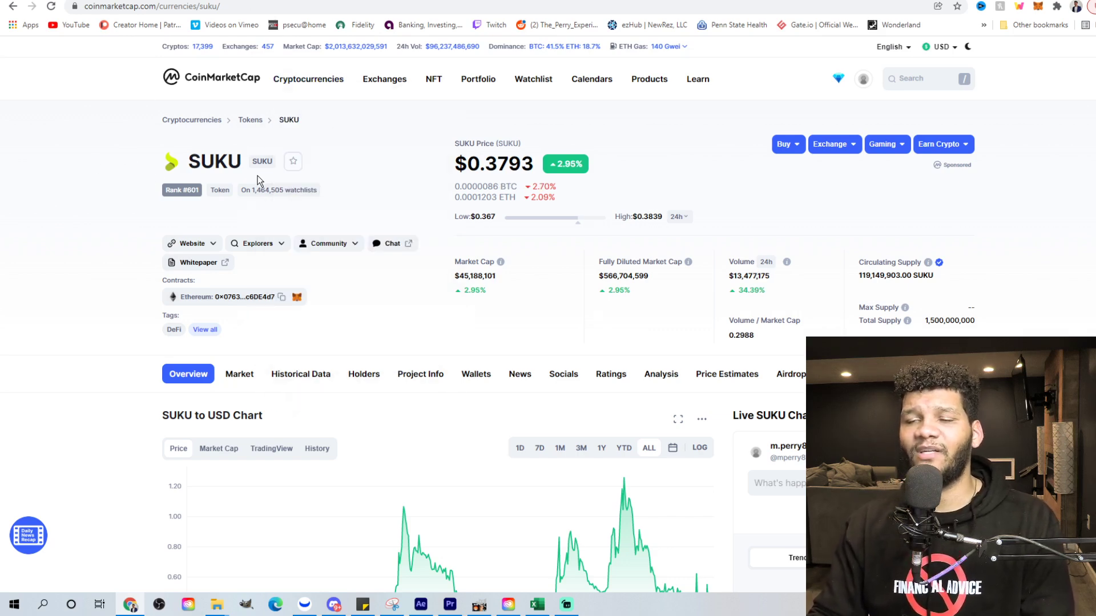
mouse_move(383, 152)
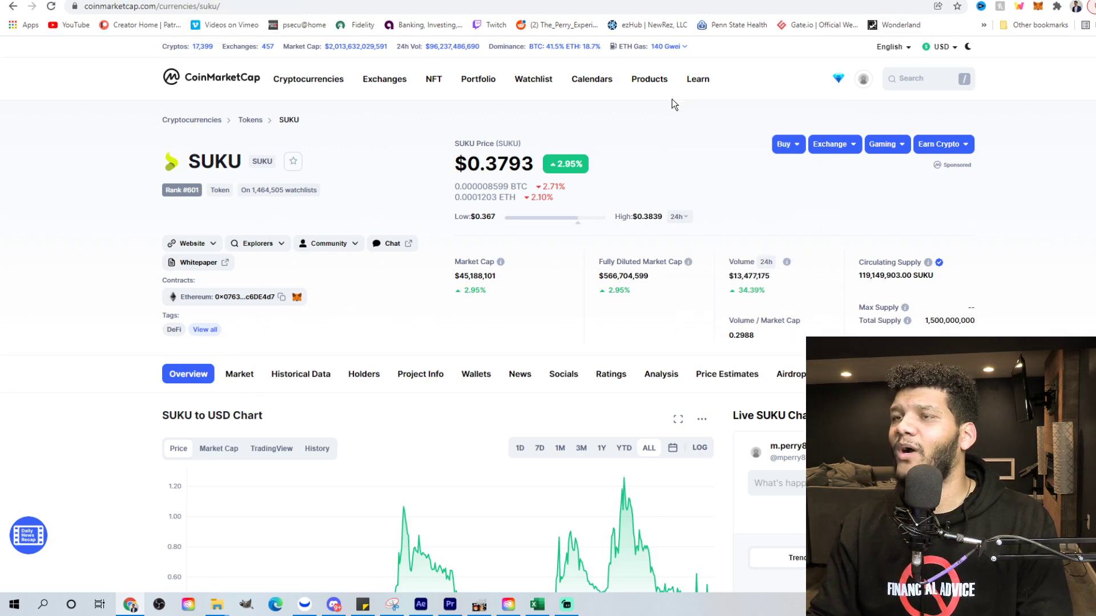
mouse_move(449, 98)
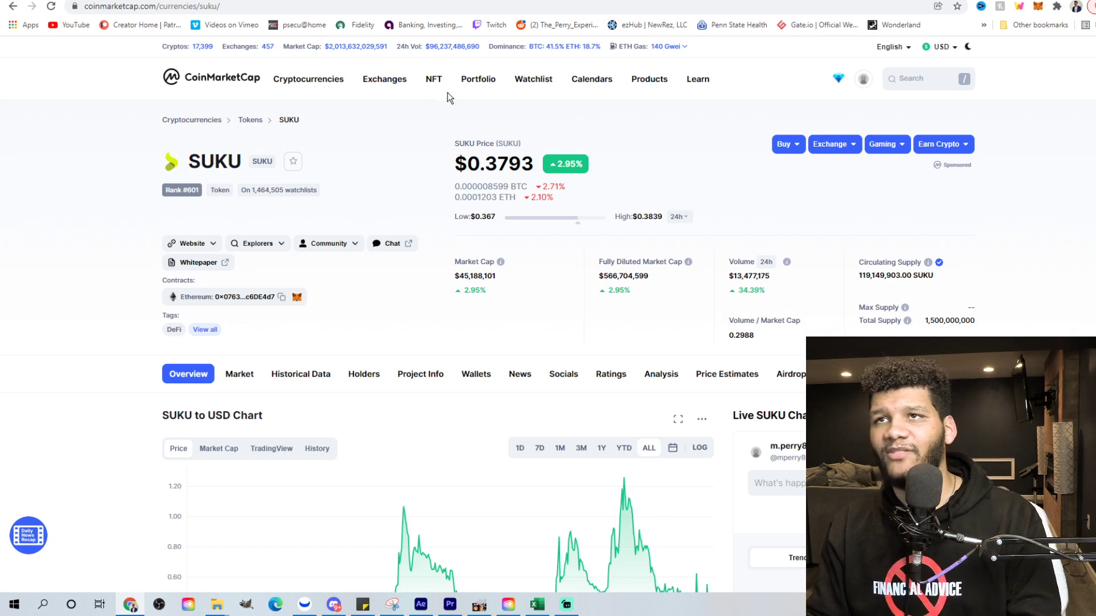
mouse_move(61, 166)
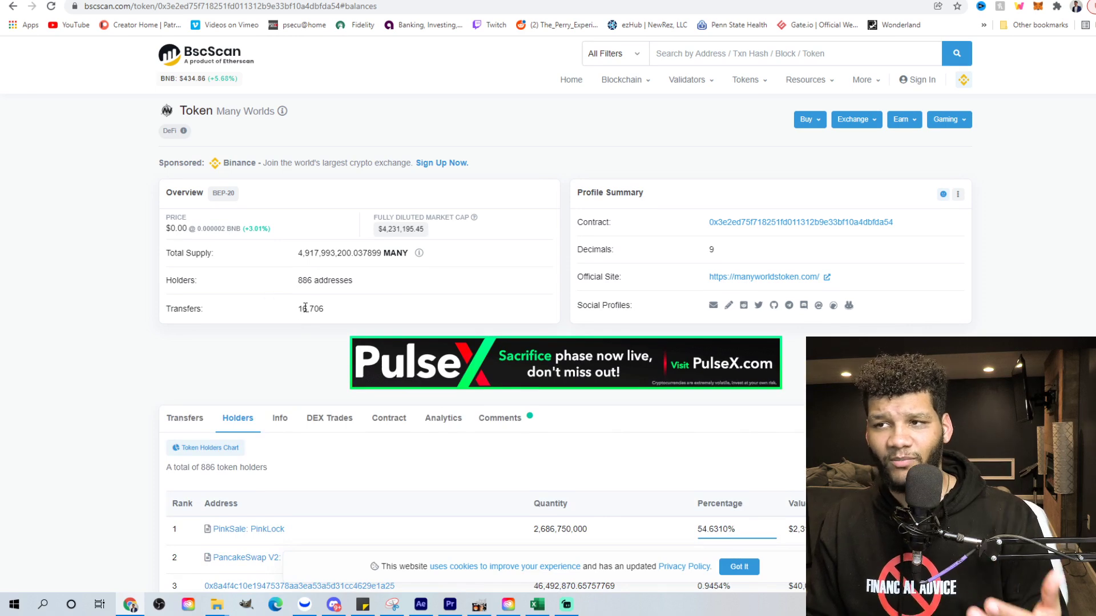
Switch to the manyworldstoken.com tab showing the Many Worlds homepage.
left_click(764, 277)
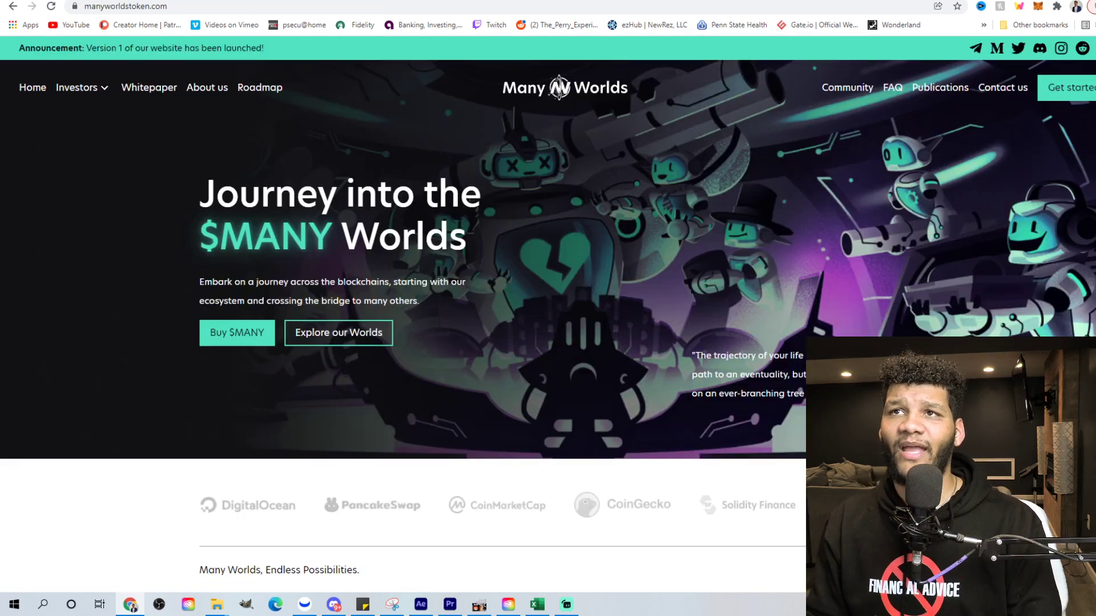
mouse_move(237, 332)
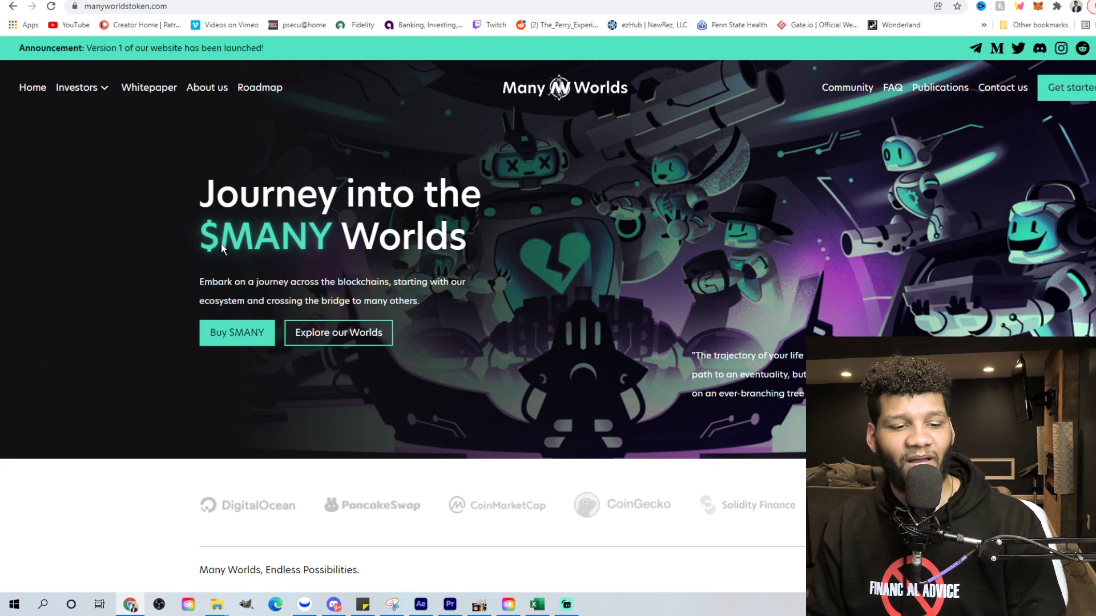
mouse_move(183, 268)
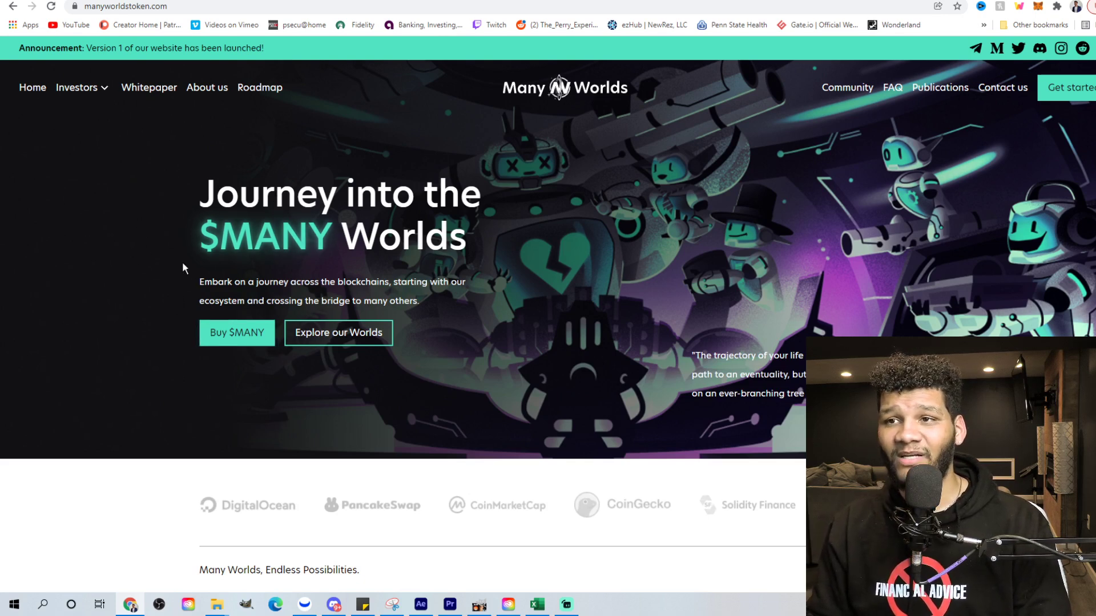
mouse_move(120, 260)
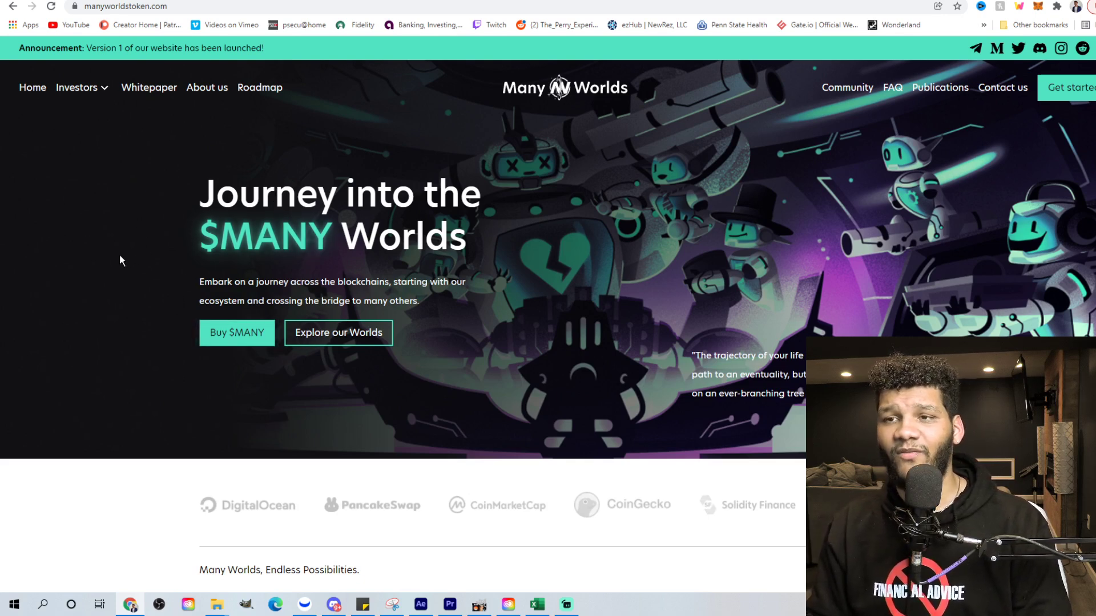